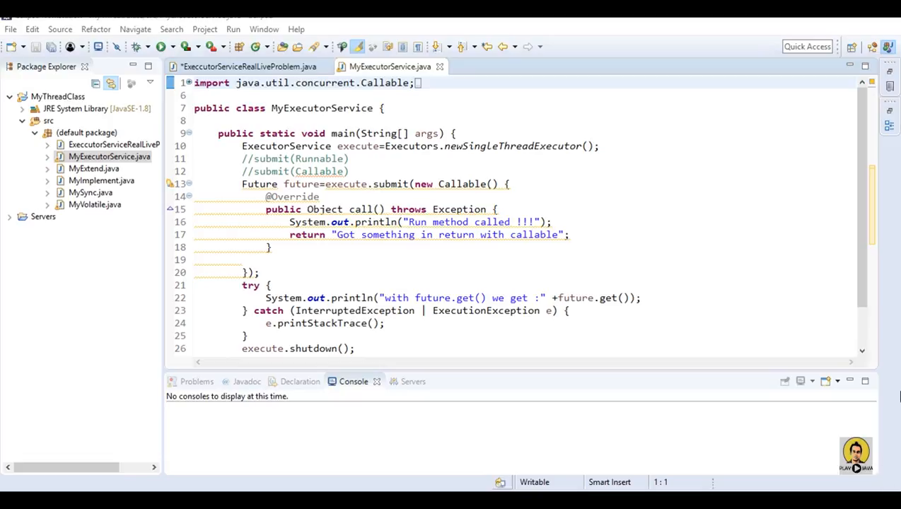
mouse_move(721, 181)
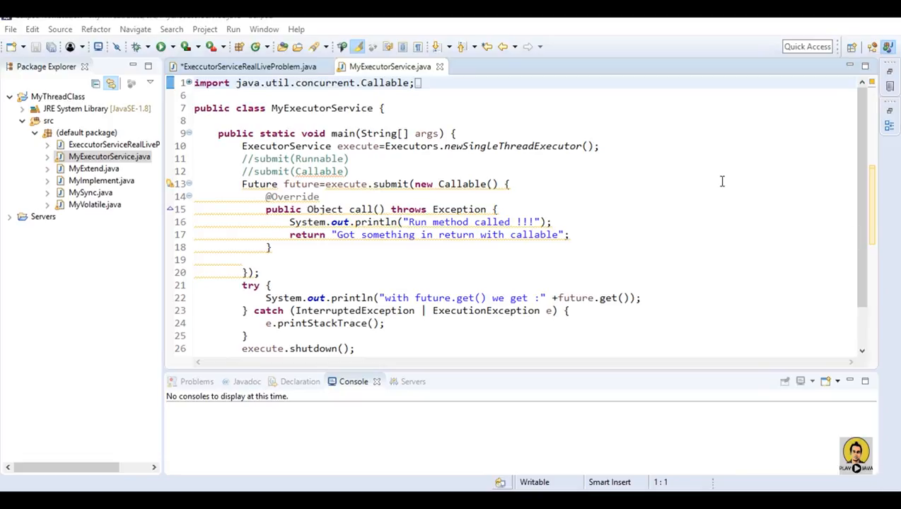
mouse_move(416, 164)
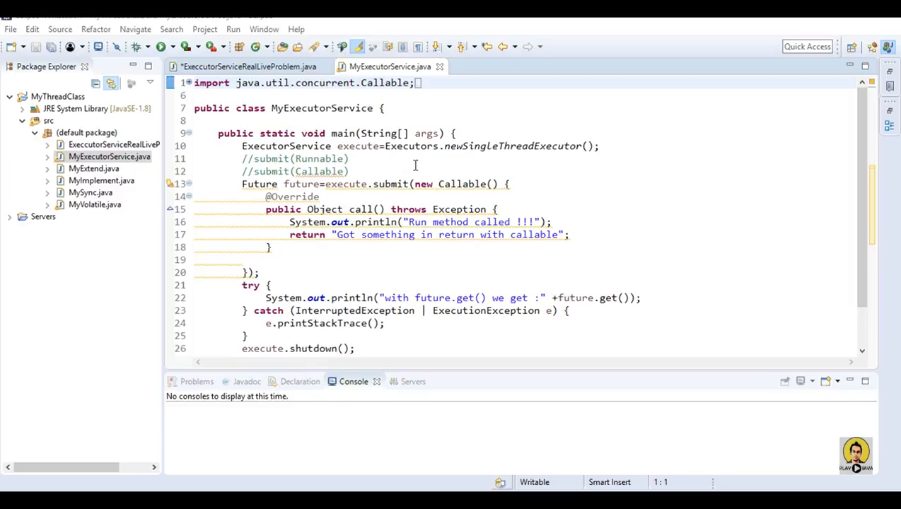
mouse_move(628, 181)
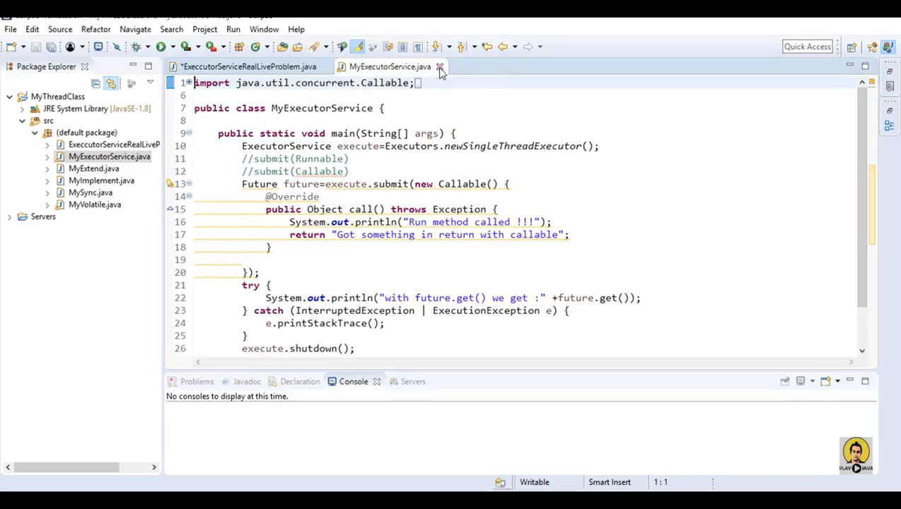
Step: Close MyExecutorService.java and highlight the 6000 students, 0.5 sec and 3000 seconds estimates in the comments
left_click(438, 67)
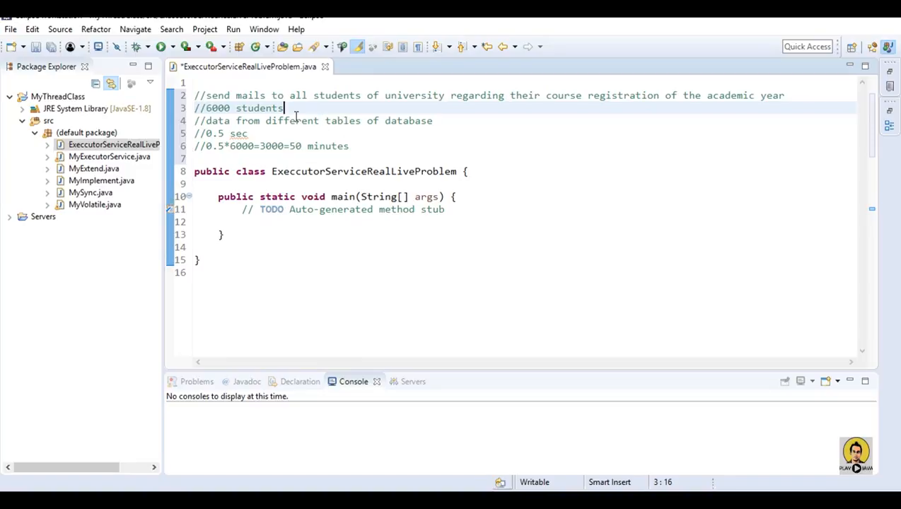
mouse_move(215, 110)
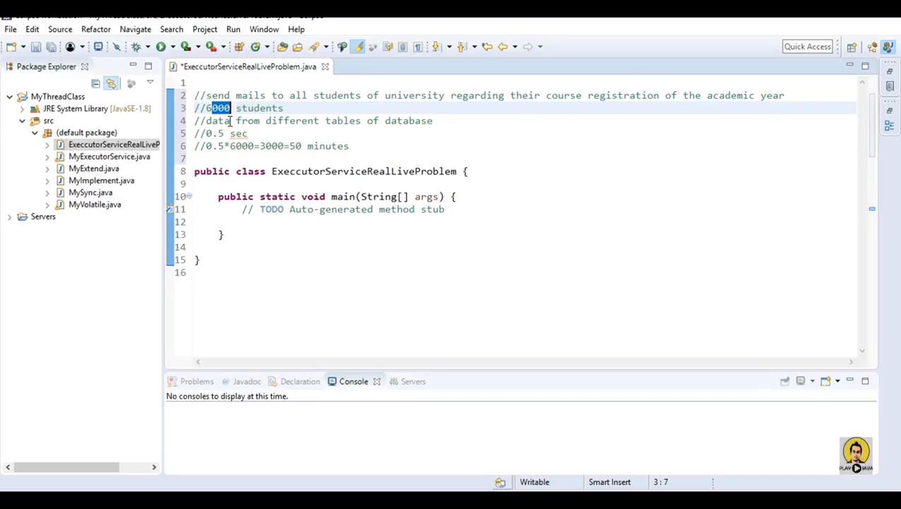
left_click_drag(234, 121, 362, 120)
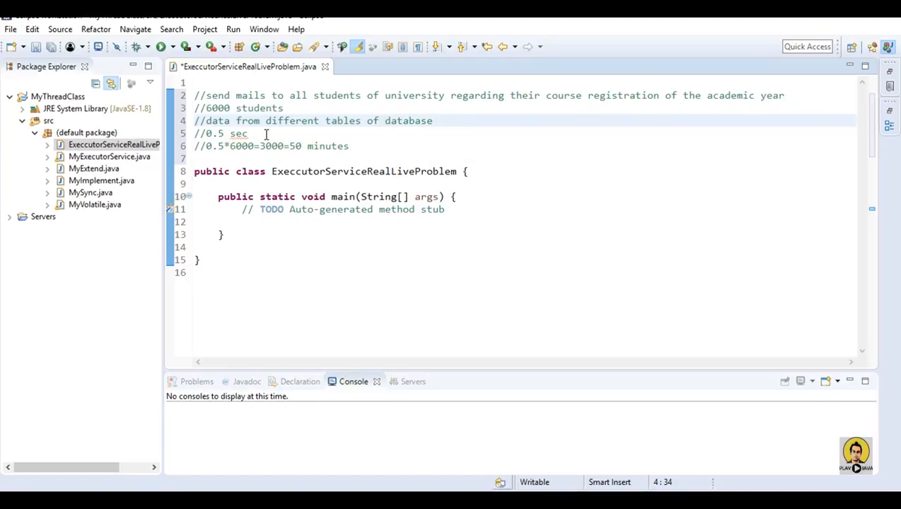
left_click(390, 121)
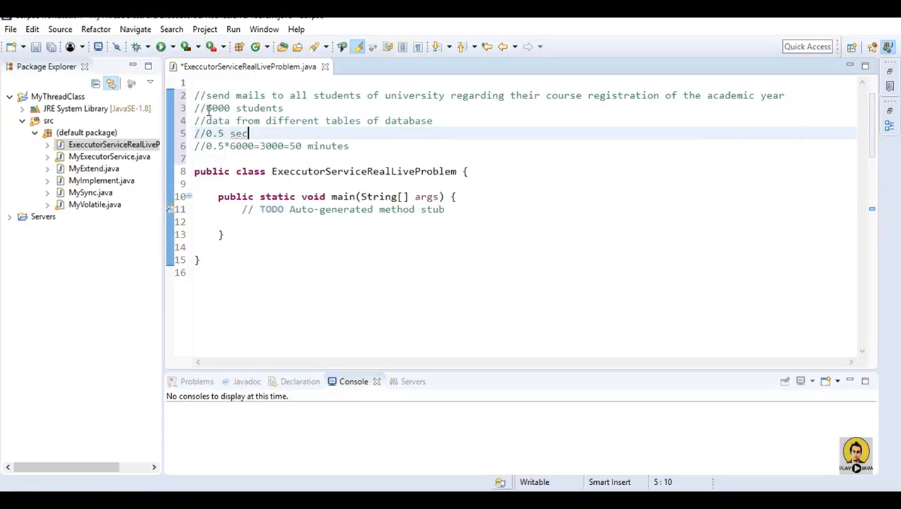
double_click(218, 108)
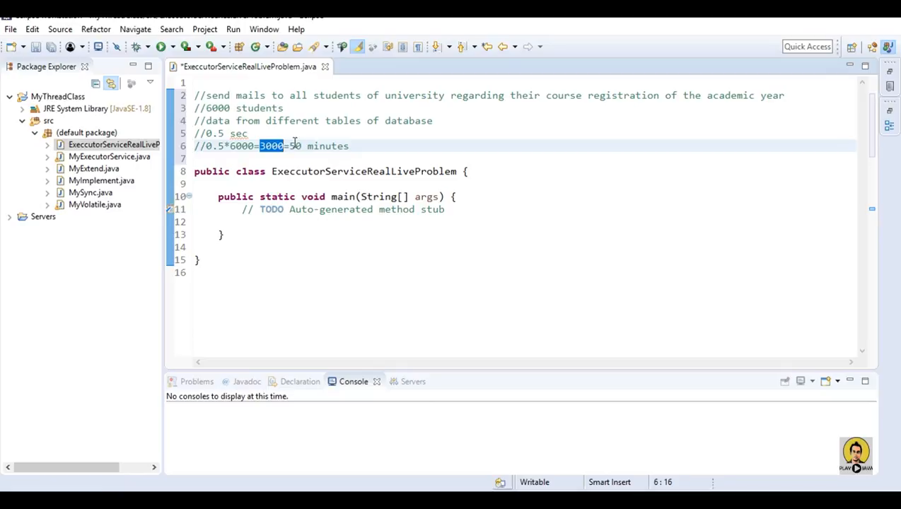
mouse_move(322, 150)
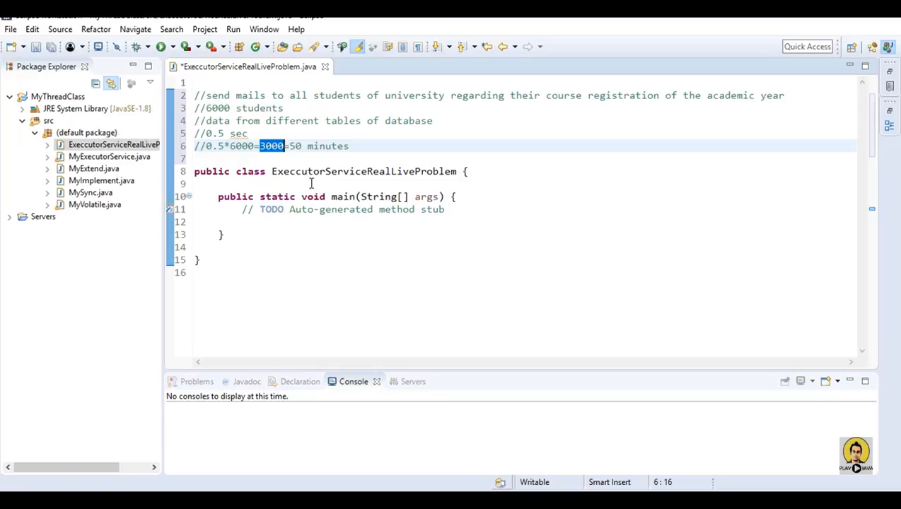
Step: Remove the TODO auto-generated stub comment and leave an empty line above the main class
left_click(308, 171)
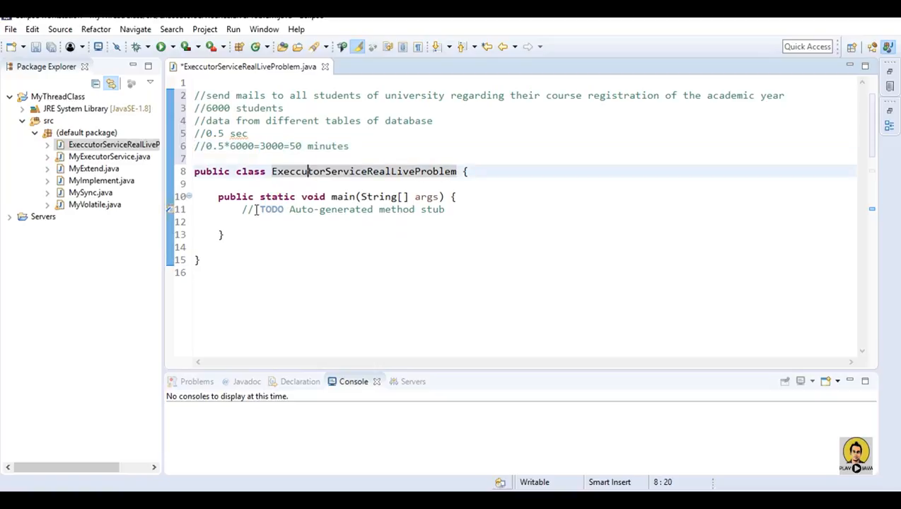
triple_click(345, 210)
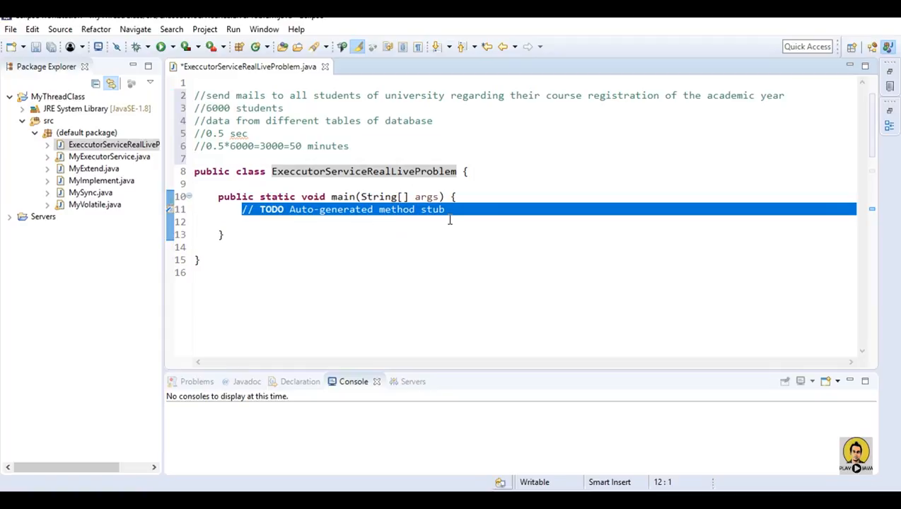
key("Delete")
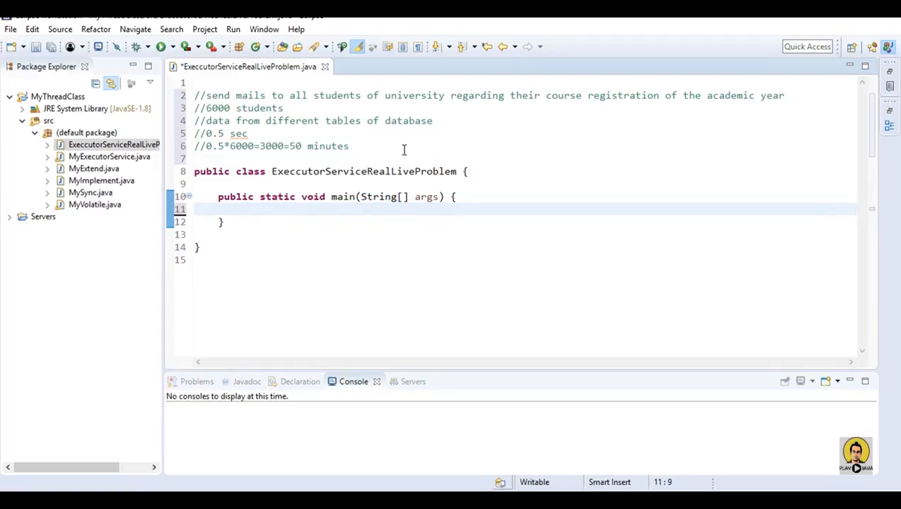
key("Return")
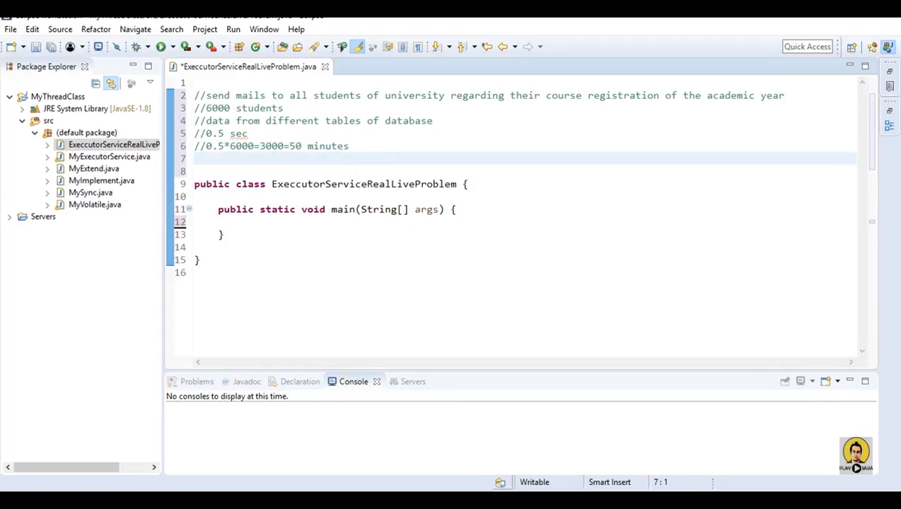
Step: Declare class SendMail implements Runnable { above the main class
type("class")
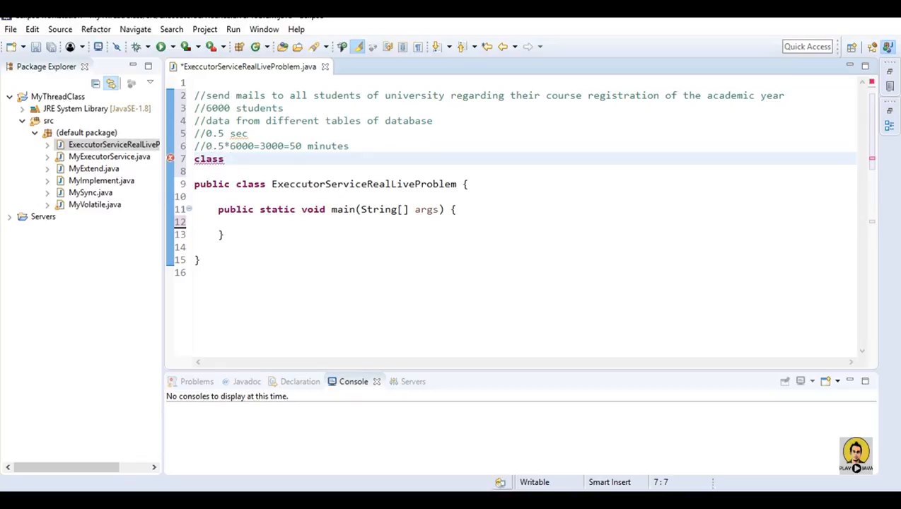
type("RealP")
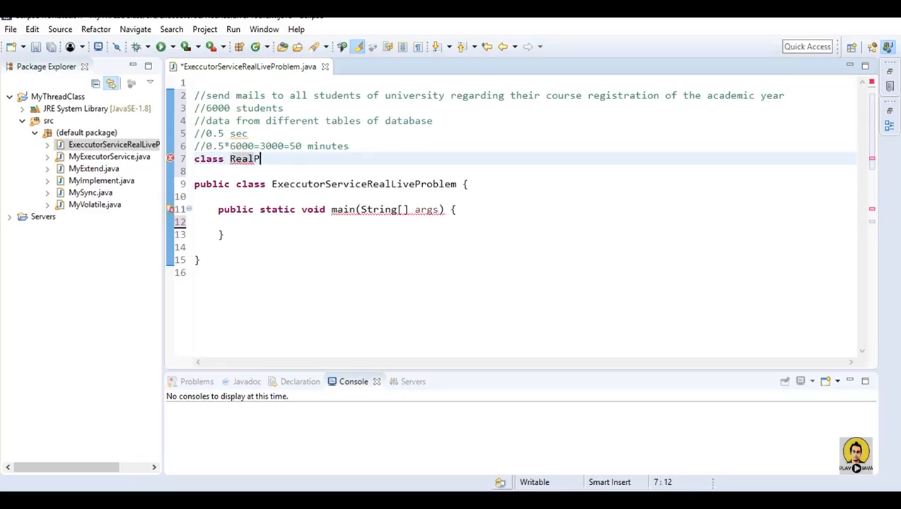
key("BackSpace")
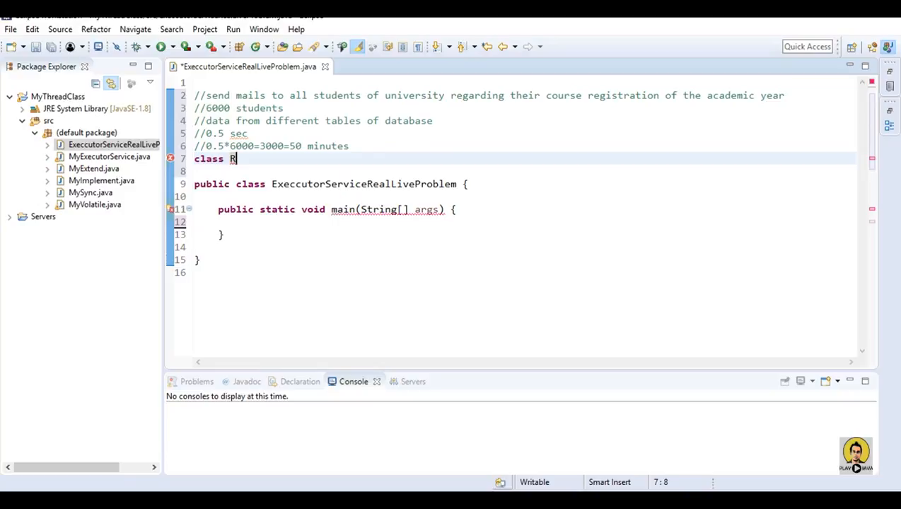
type("end")
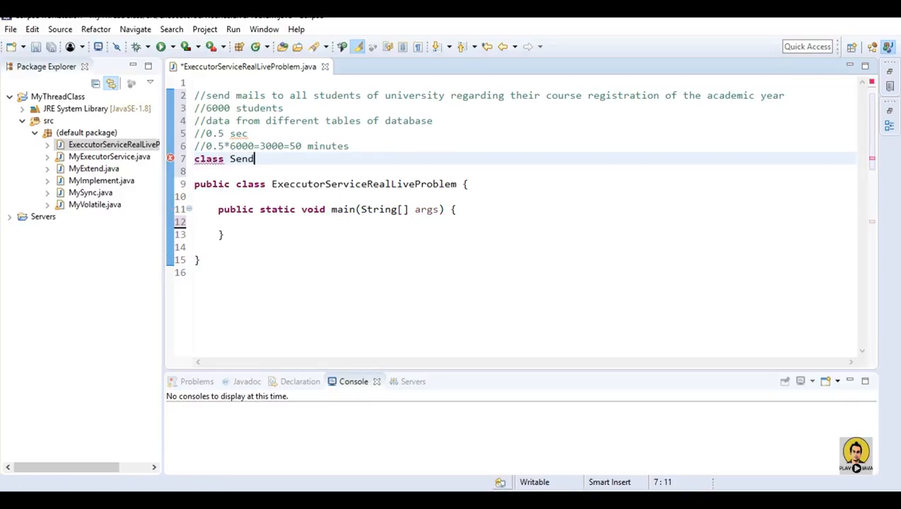
type("Mail")
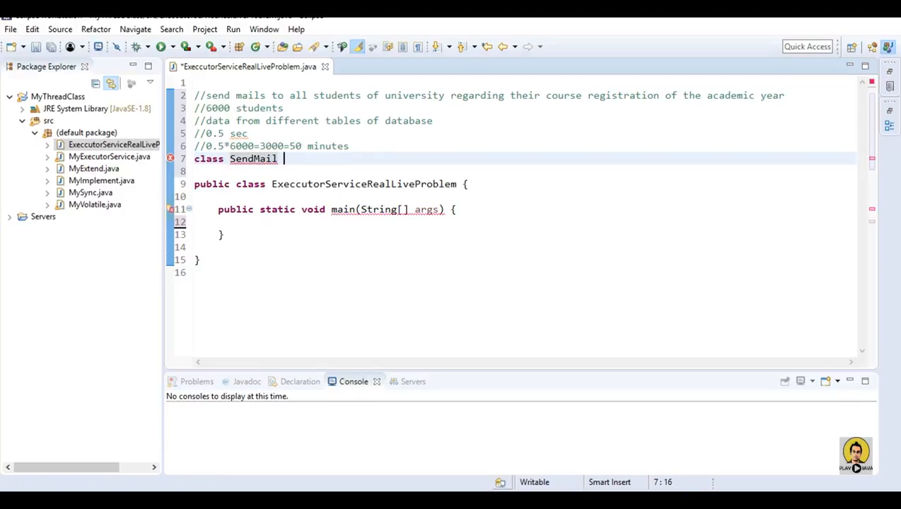
type("implemen")
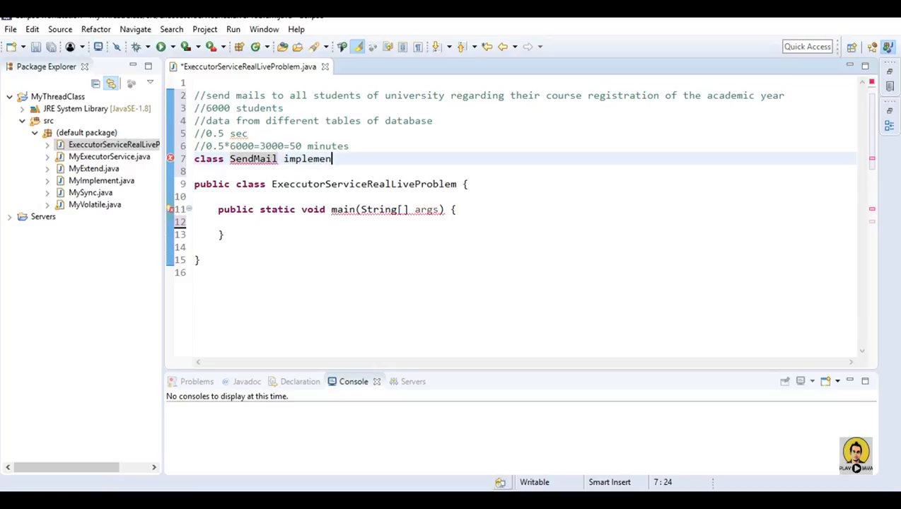
type("ts Ruu")
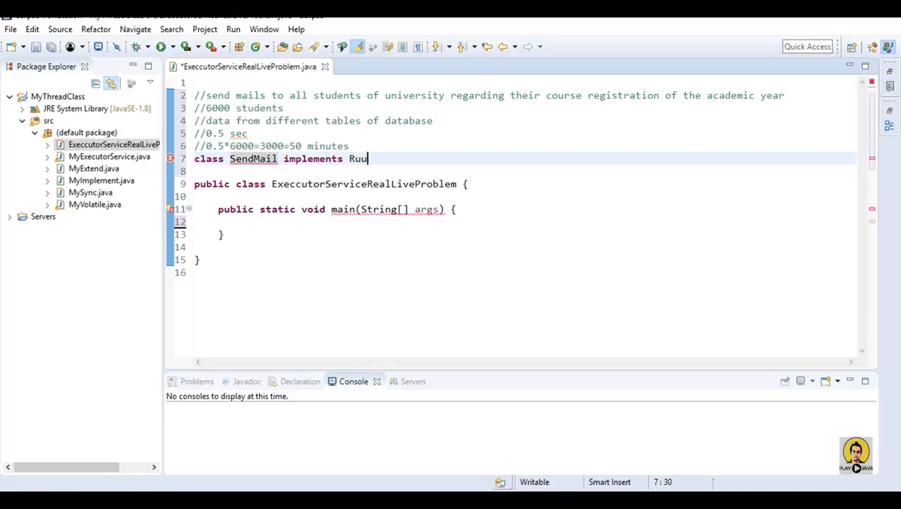
type("nable")
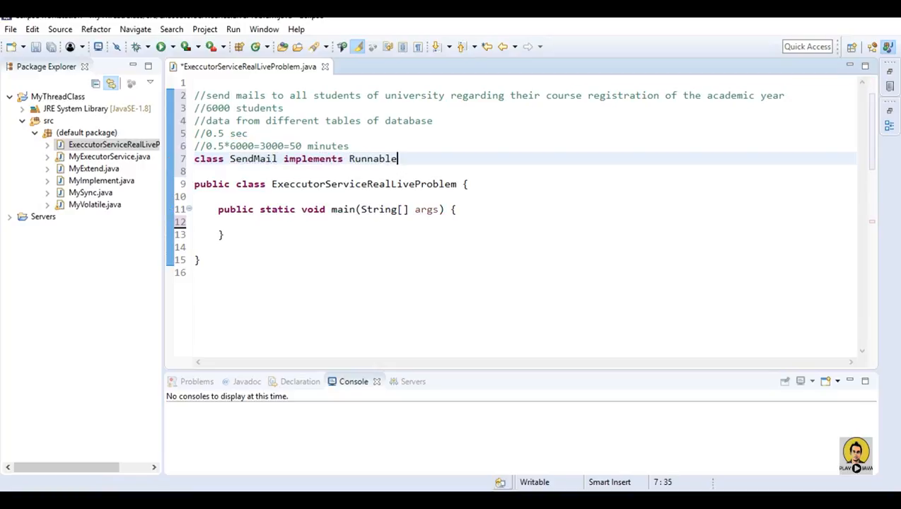
type("{")
type("public void run() {")
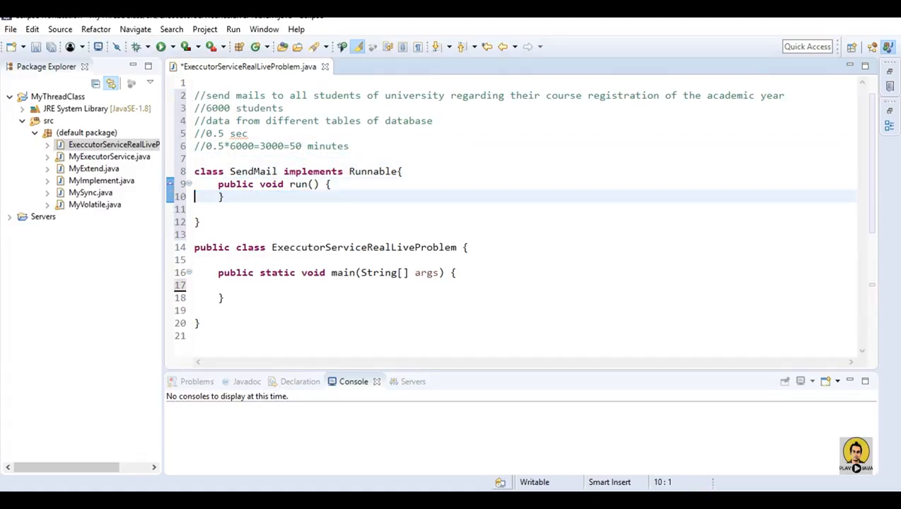
Step: Call Thread.sleep(500) inside SendMail's run method
key("Enter")
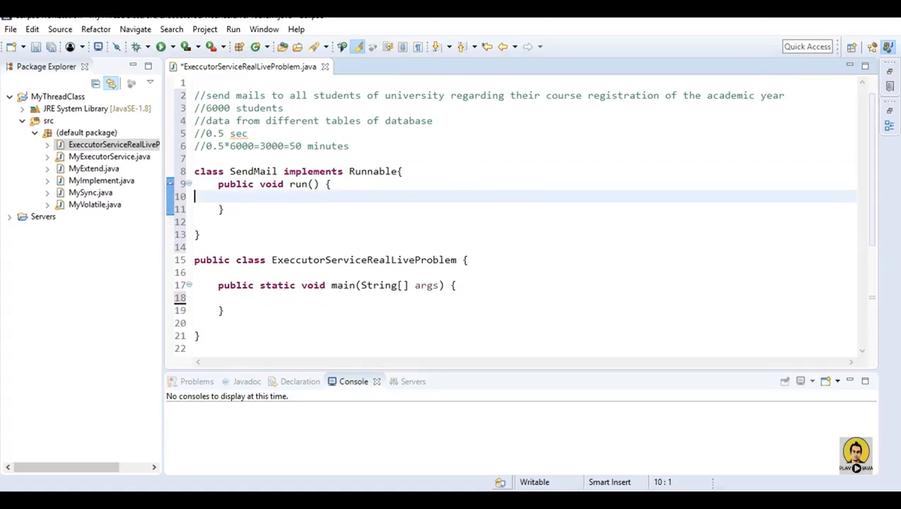
type("Thread")
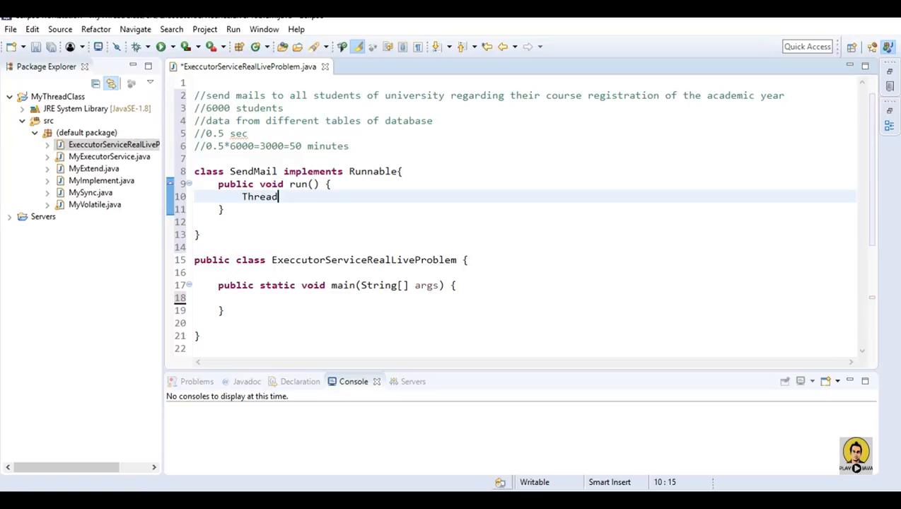
type(".sl")
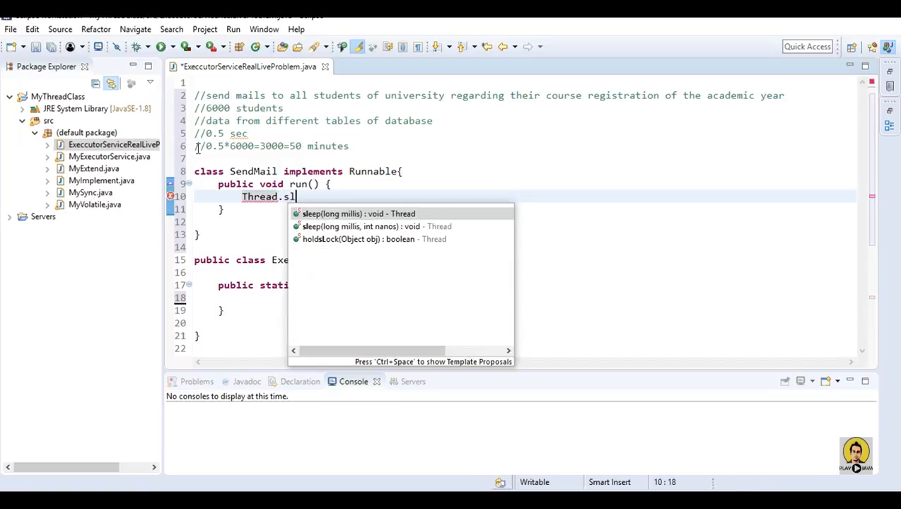
left_click(357, 214)
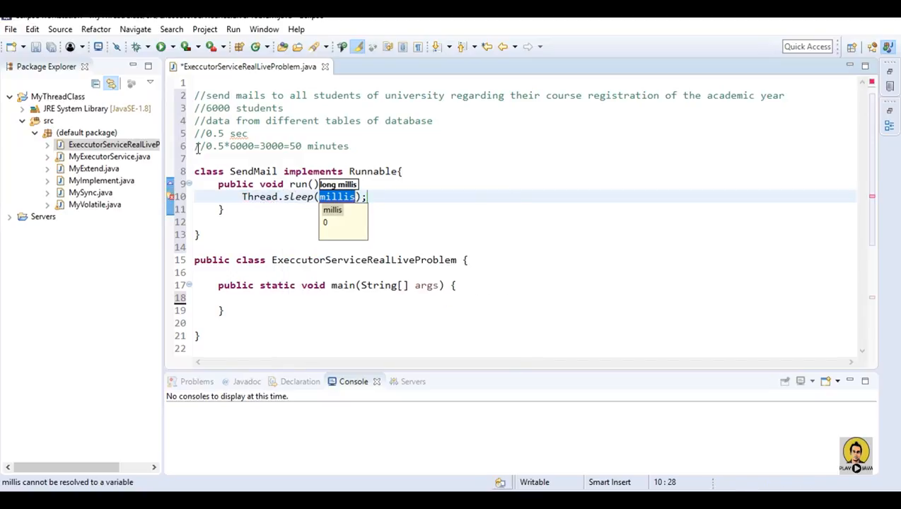
type("500")
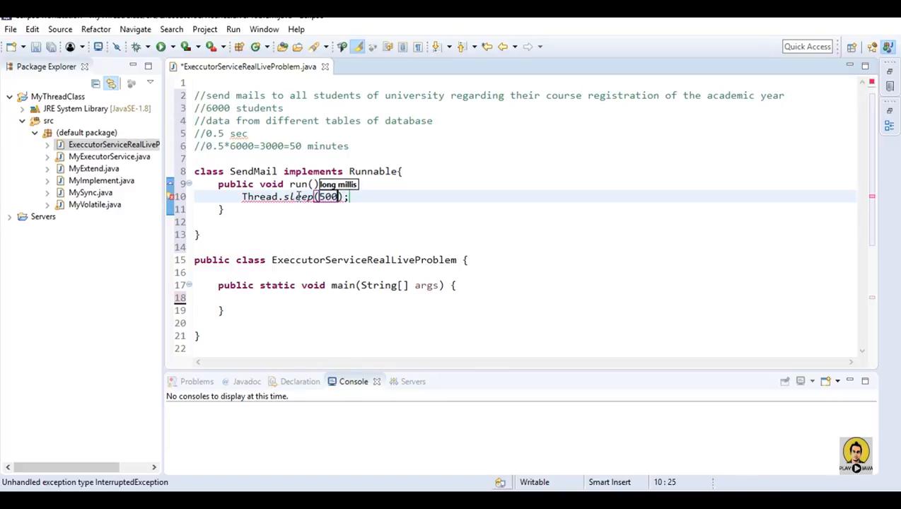
mouse_move(339, 246)
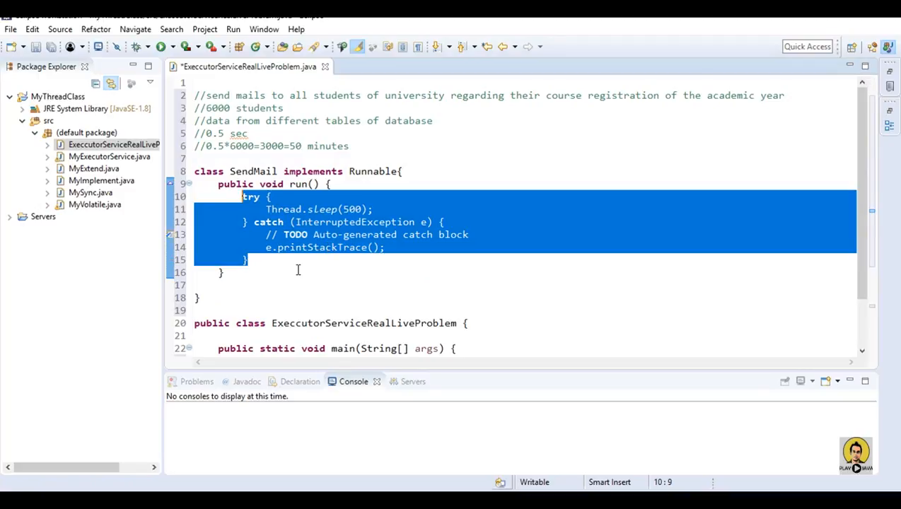
Step: Save with the sleep wrapped in try-catch and place the cursor inside the main method
key("ctrl+s")
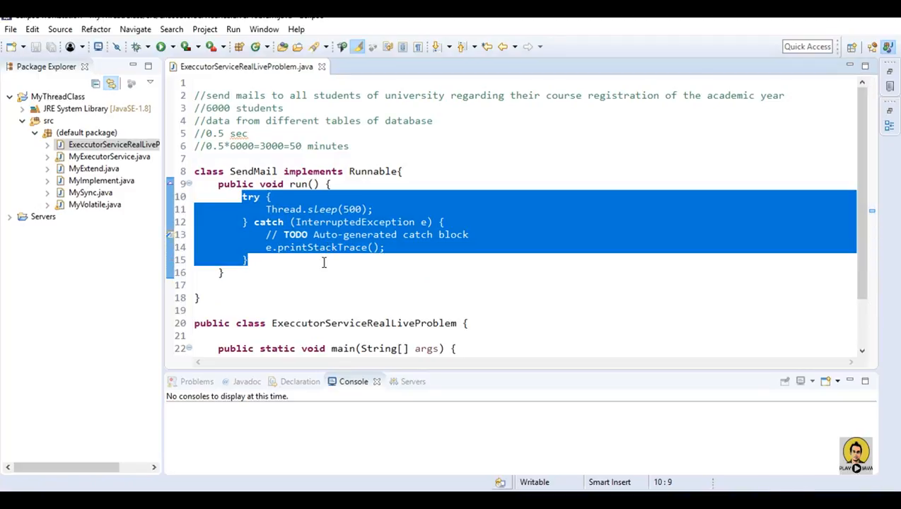
left_click(345, 209)
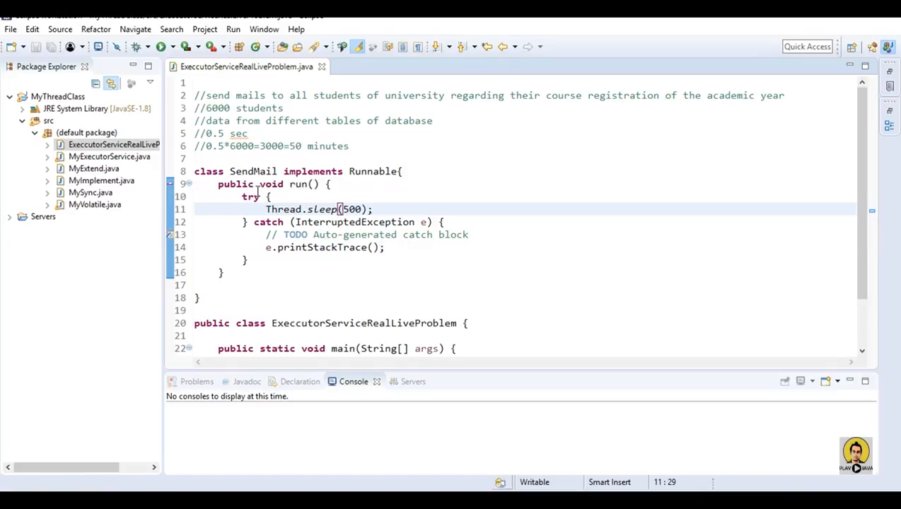
left_click(205, 286)
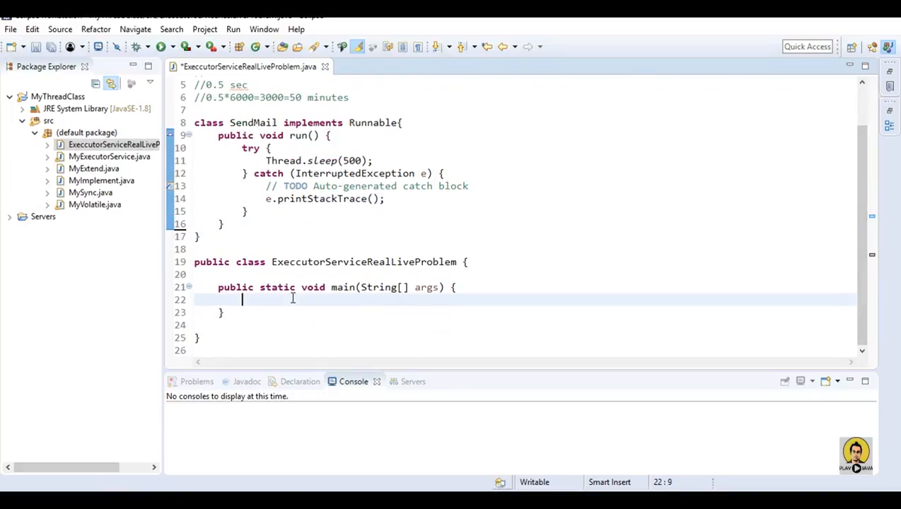
Step: Declare a variable ExecutorService es in main using content assist
type("E")
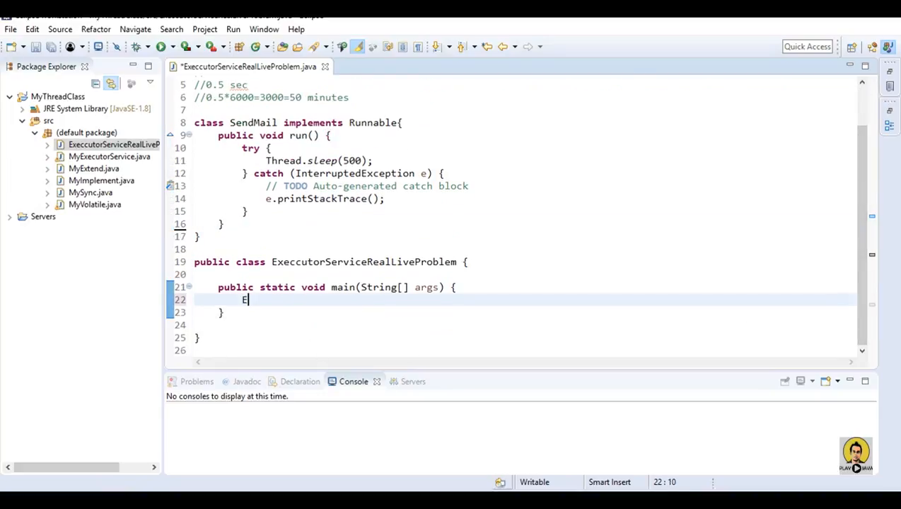
type("xec")
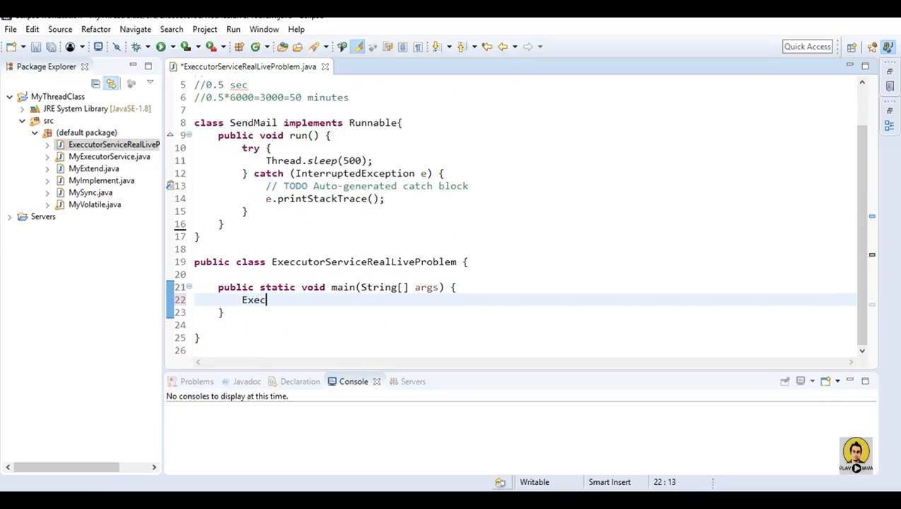
type("ut")
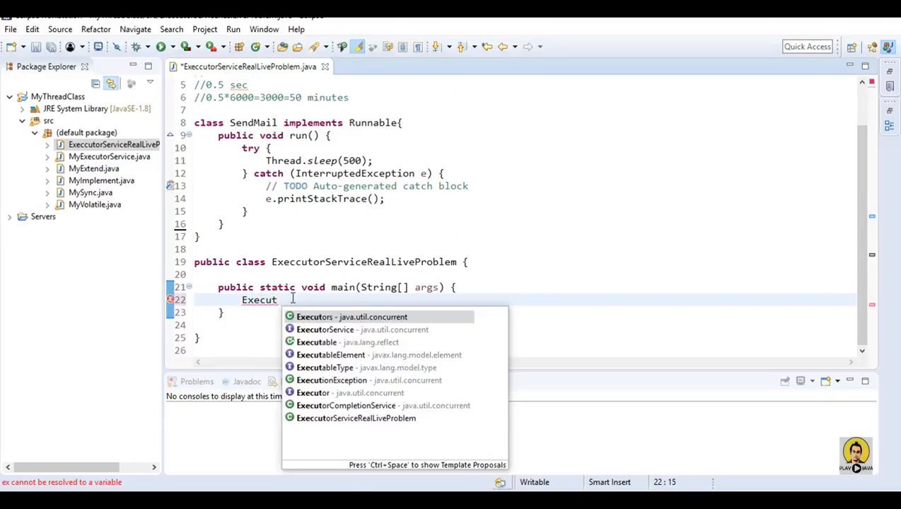
left_click(324, 330)
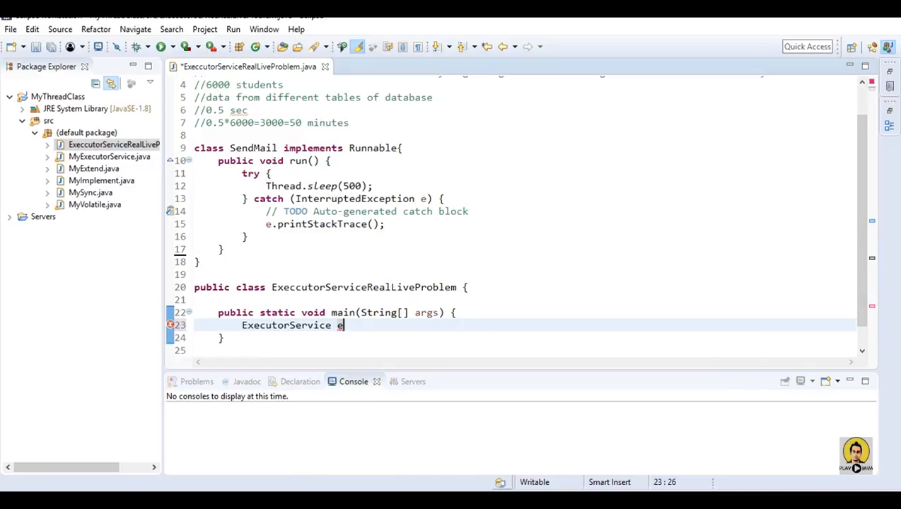
type("s")
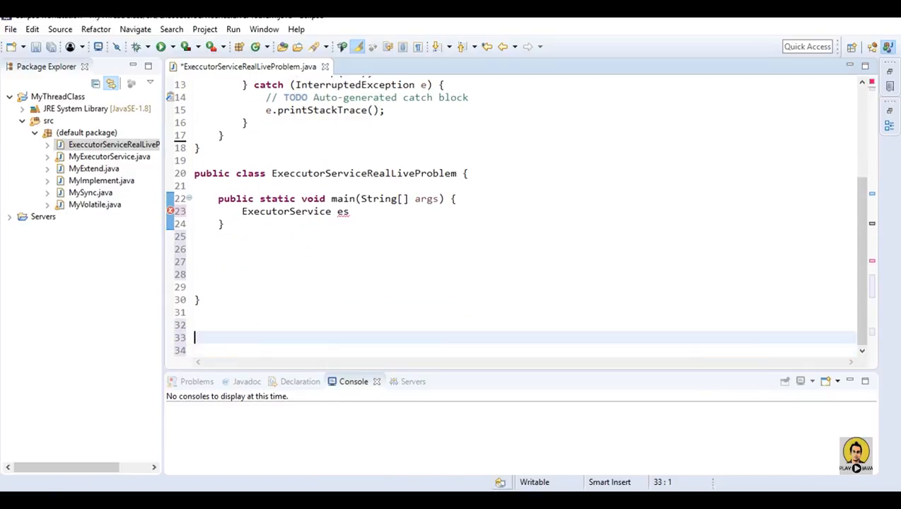
left_click(348, 212)
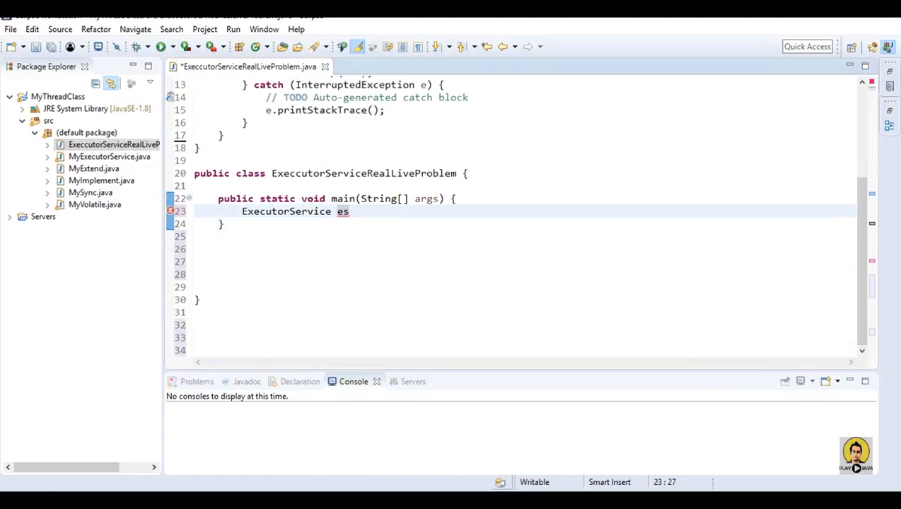
Step: Initialize es with Executors.newFixedThreadPool(1)
type("=n")
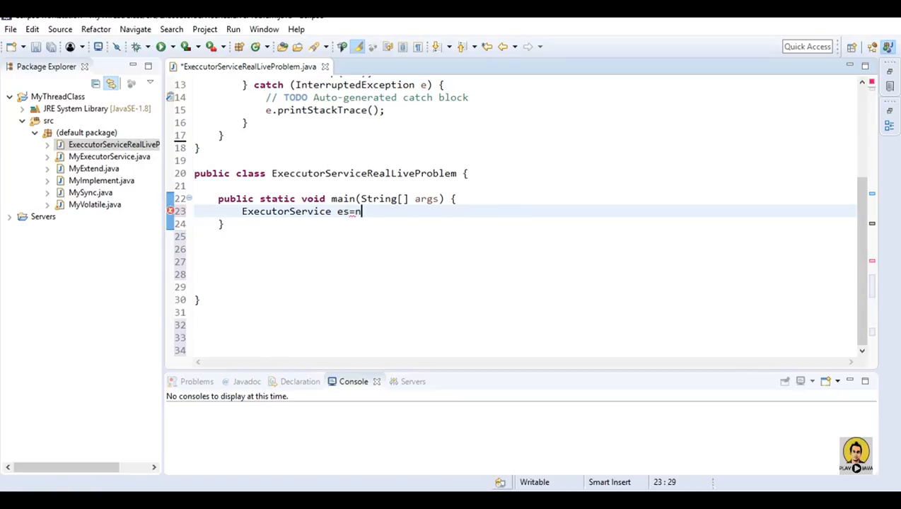
type("e")
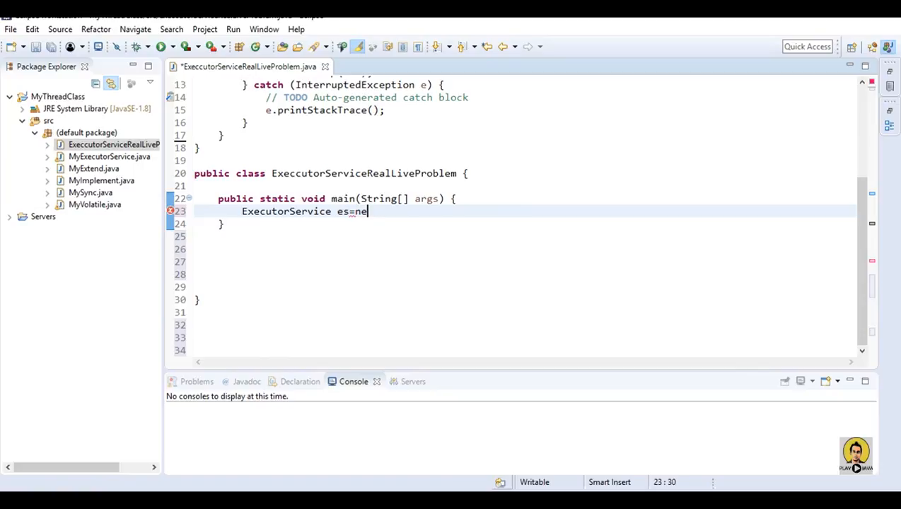
type("Exe")
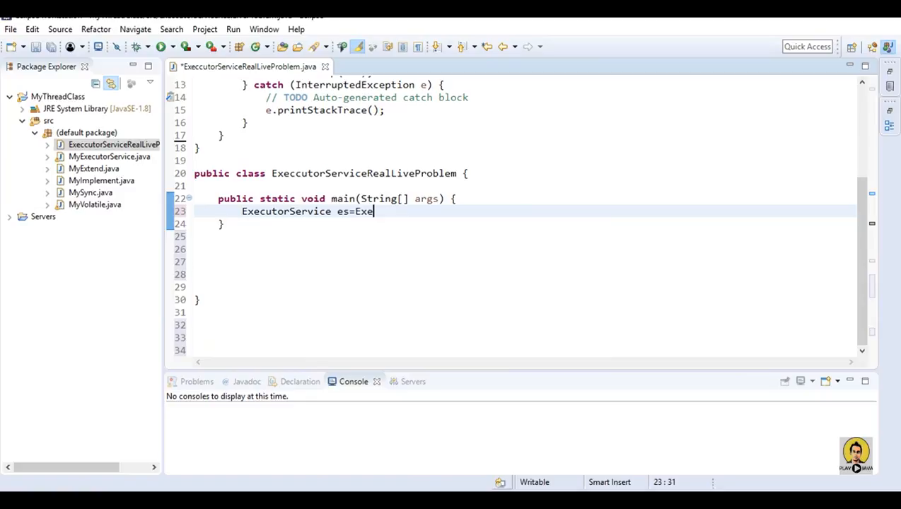
type("cutors")
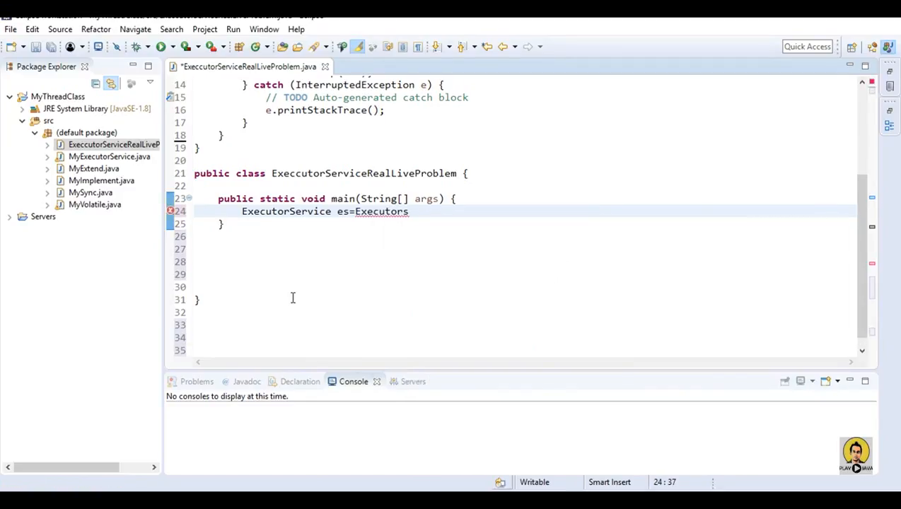
type(".")
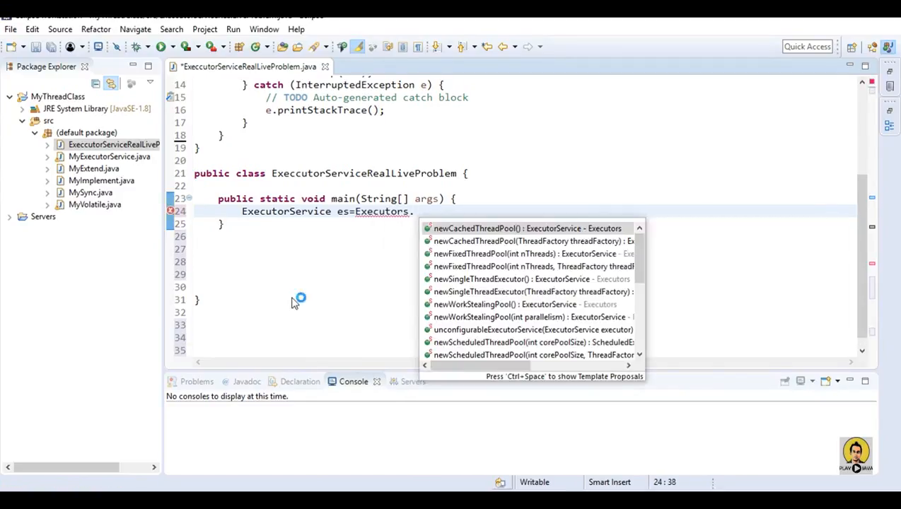
type("ne")
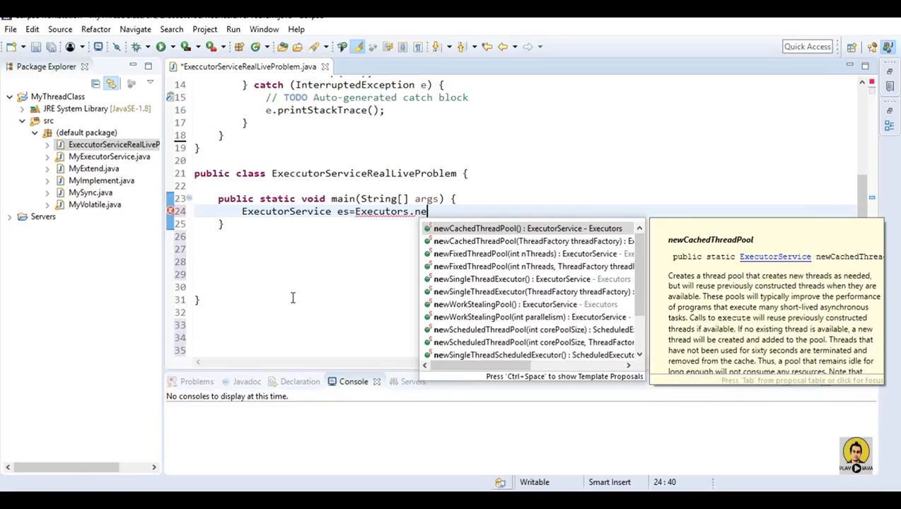
type("wf")
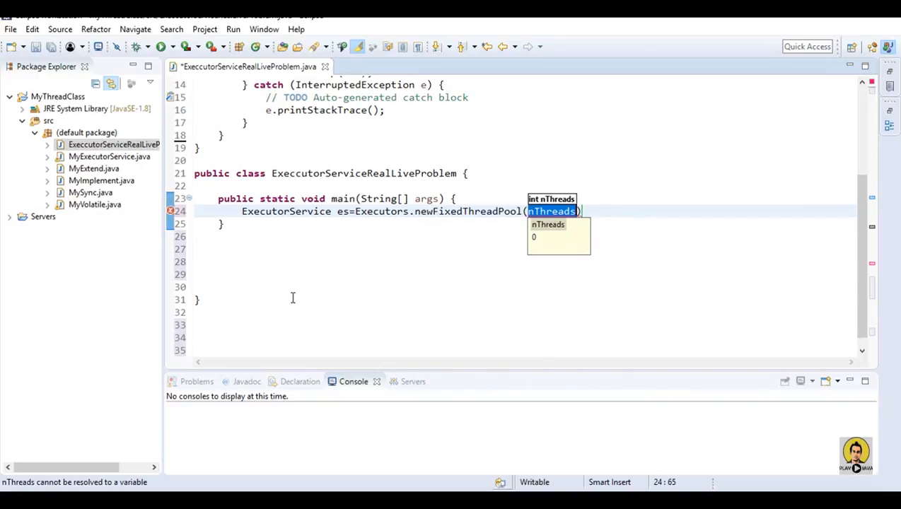
type("1")
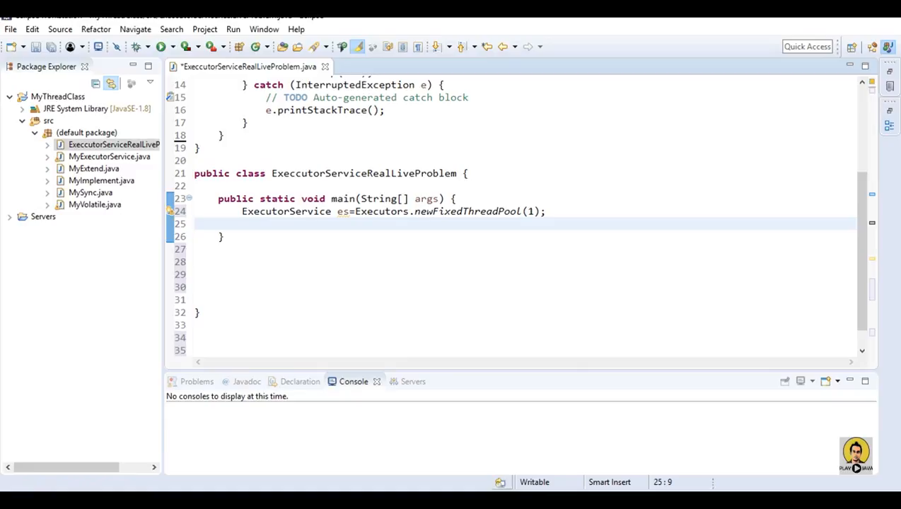
Step: Write a for loop header running i from 0 while i<10
type("f")
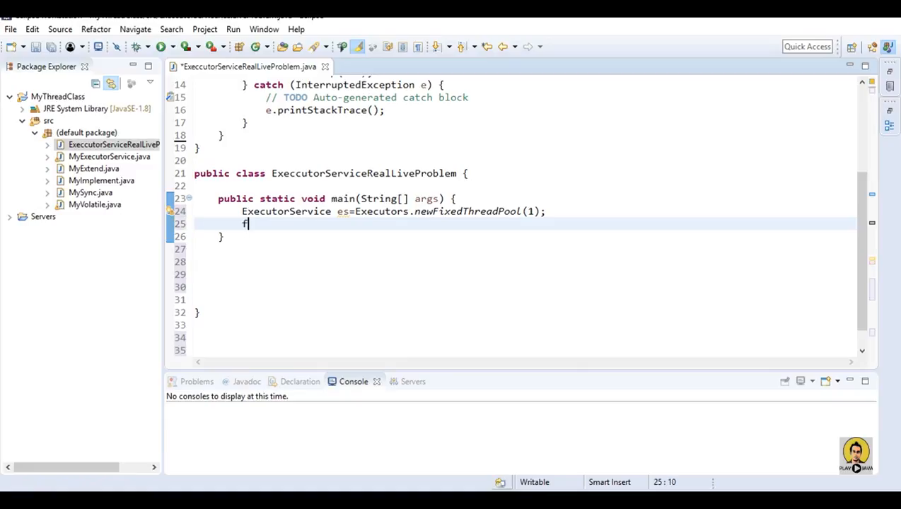
type("or(")
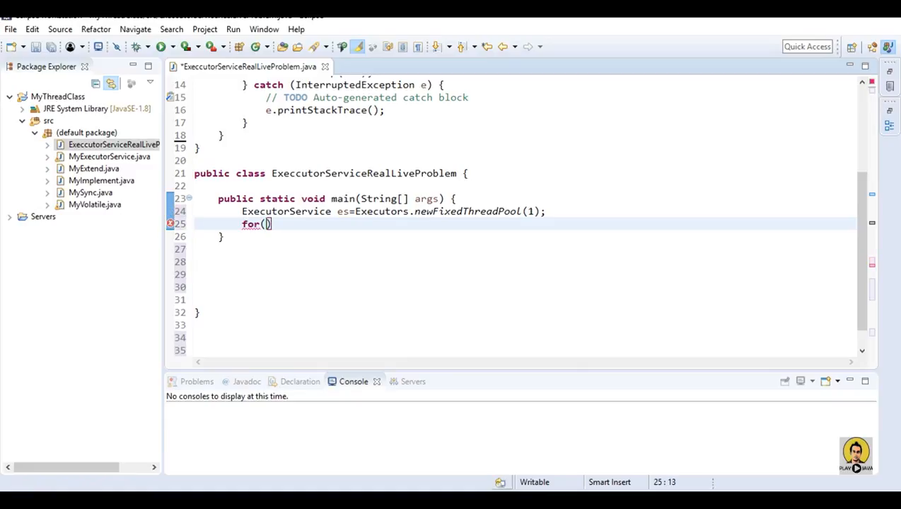
type("int i")
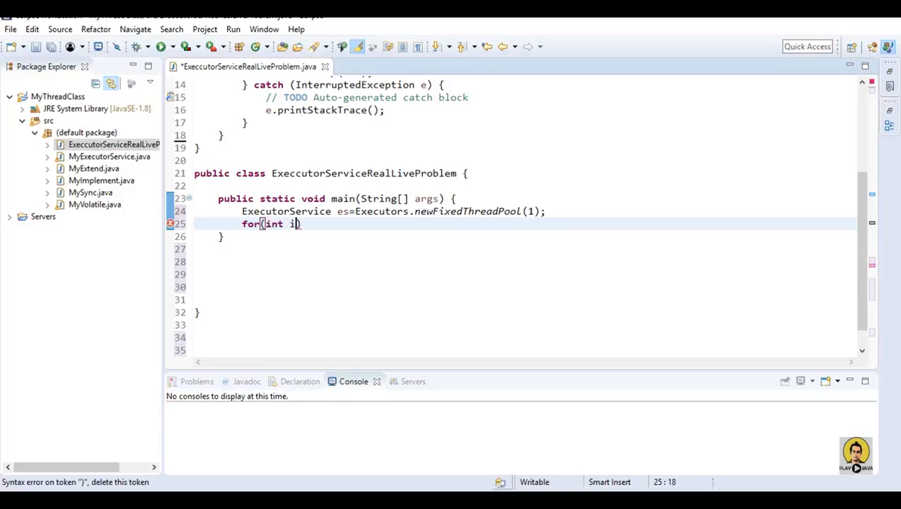
type("=0;i")
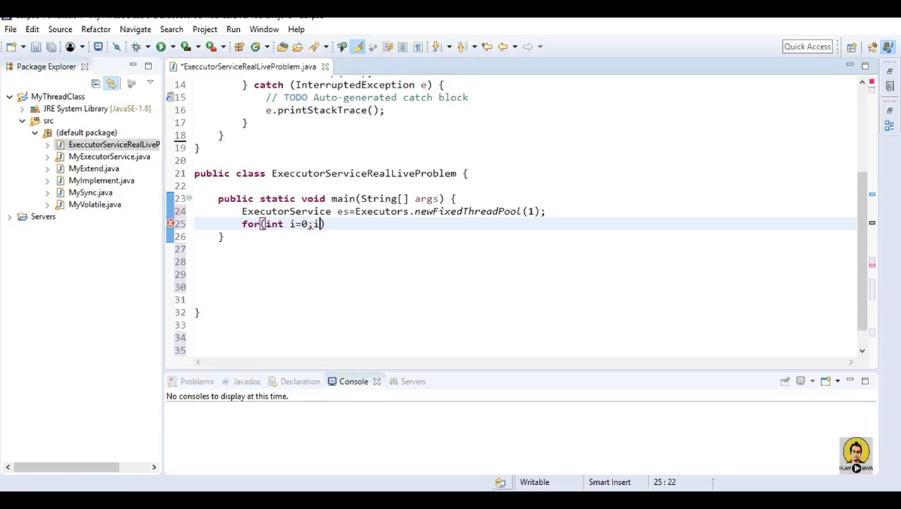
type("<")
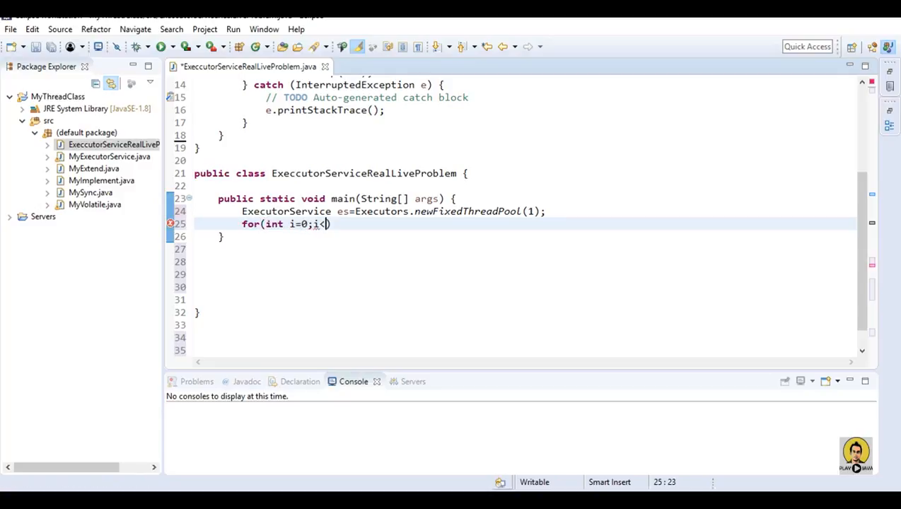
type("10;i")
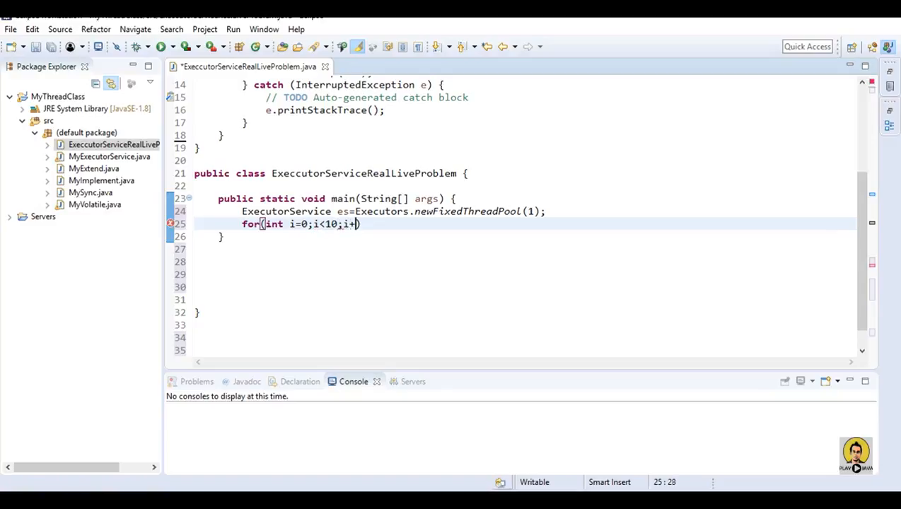
type("+) {")
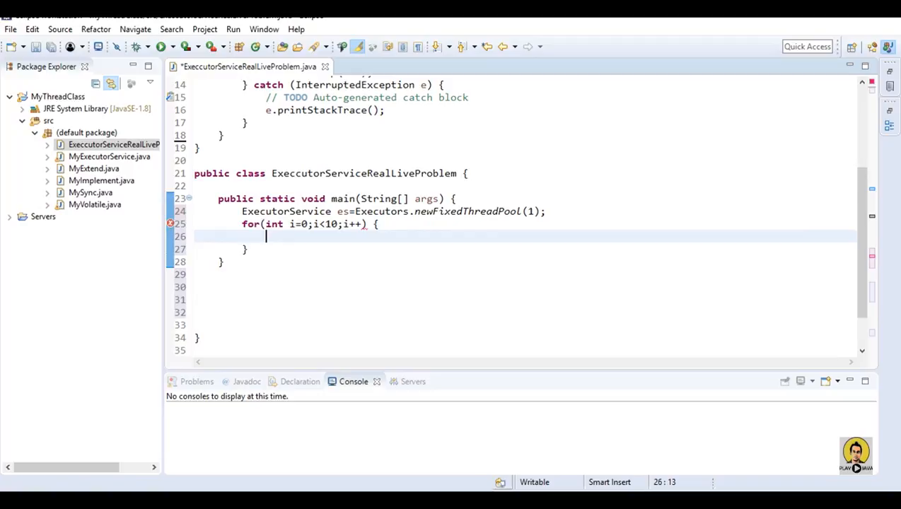
Step: Inside the loop submit a new SendMail() task to es
type("e")
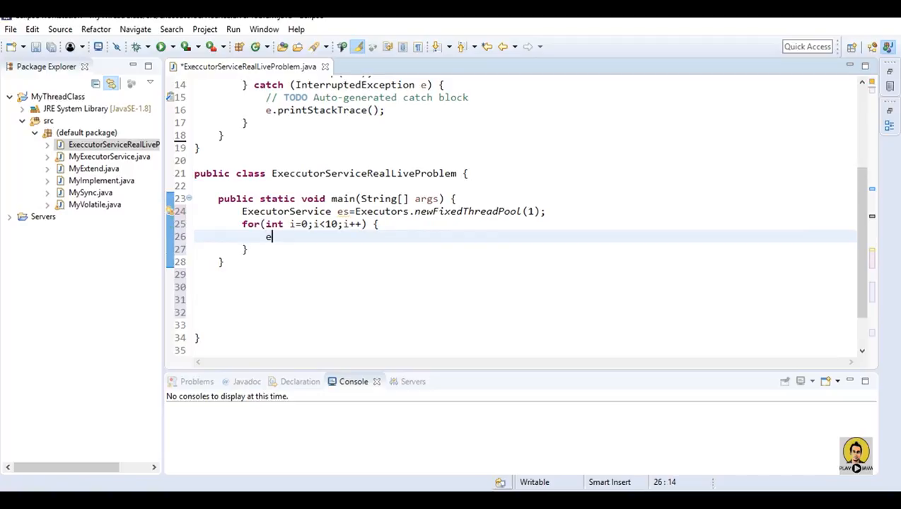
type(".")
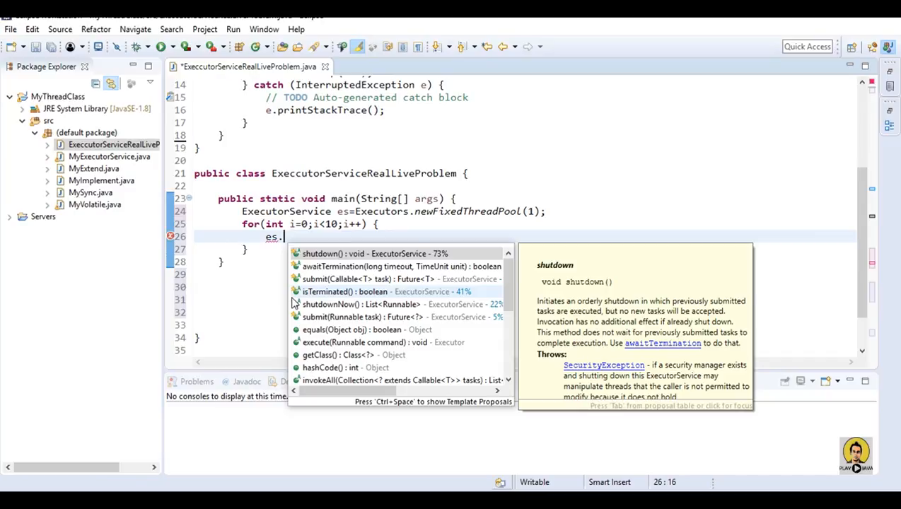
type("su")
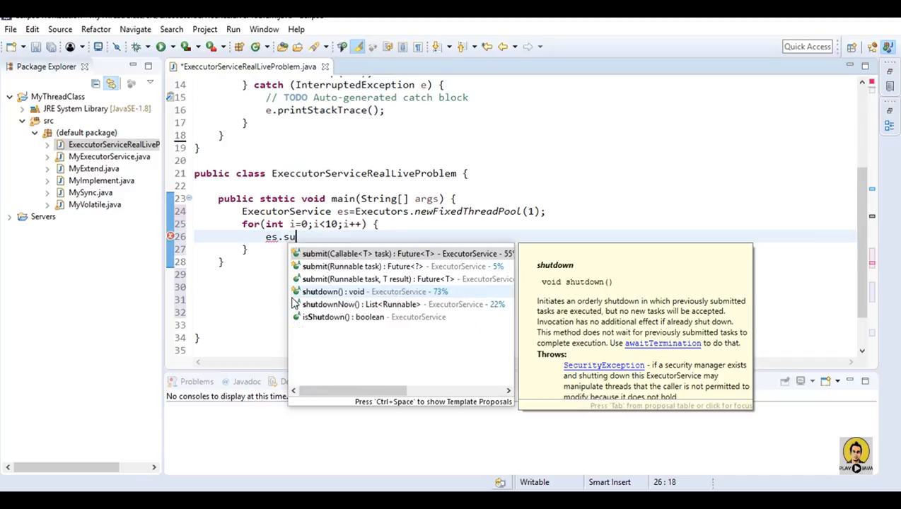
type("bmit(new SendMail());")
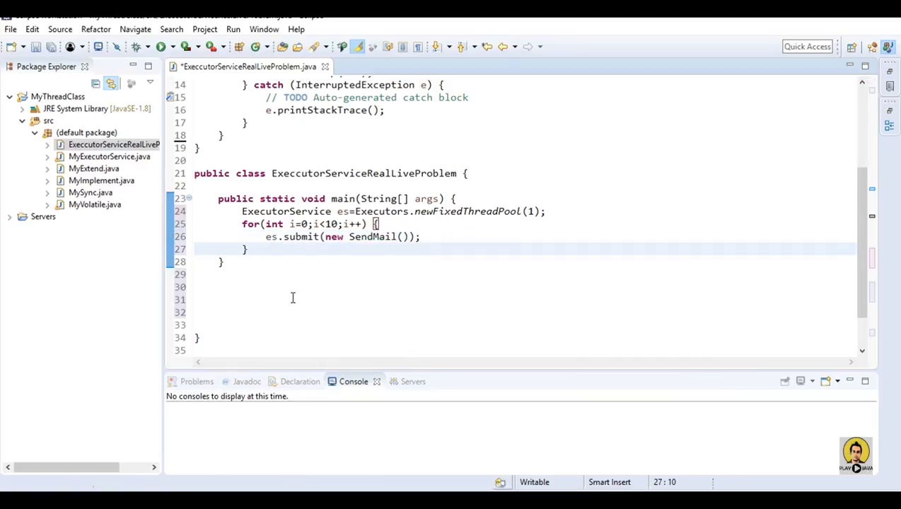
Step: Add es.awaitTermination(1, TimeUnit.MINUTES); and choose the Surround with try/catch fix
type("ex")
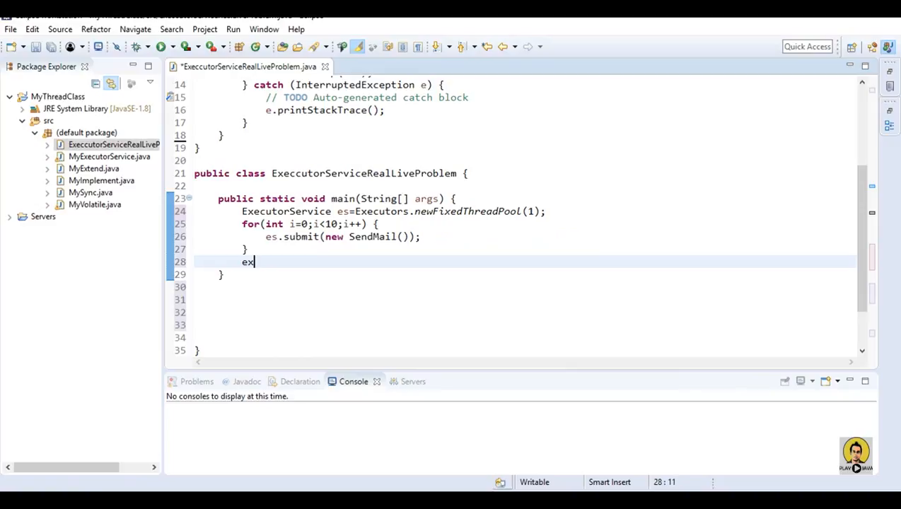
key("BackSpace")
type("s.shutdown();")
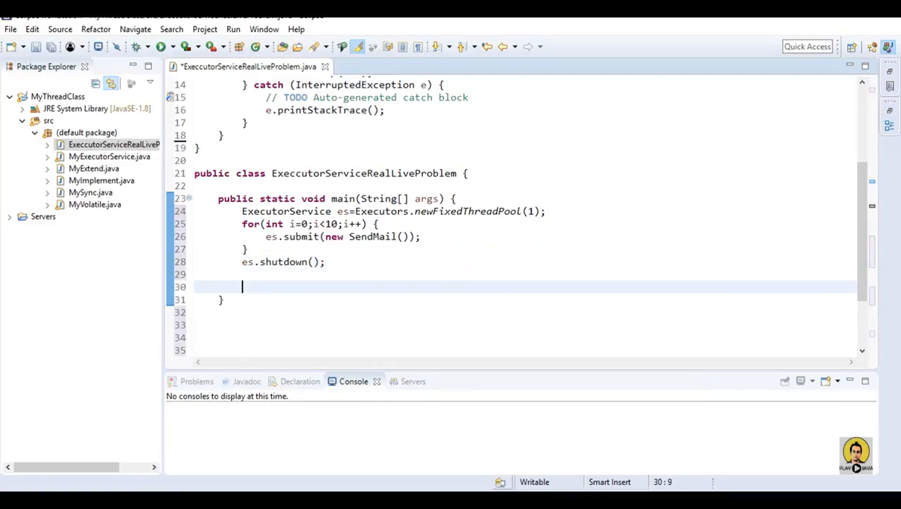
type("es.")
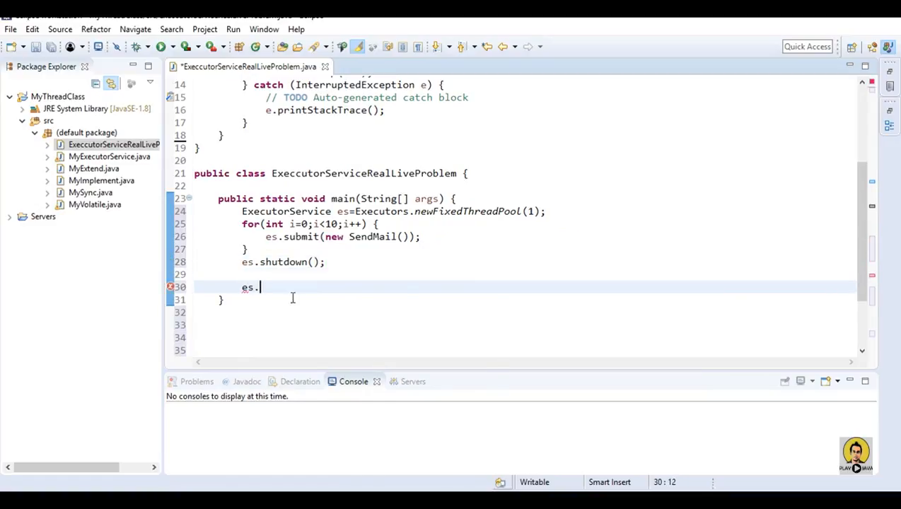
type("awaitTermination(timeout, unit")
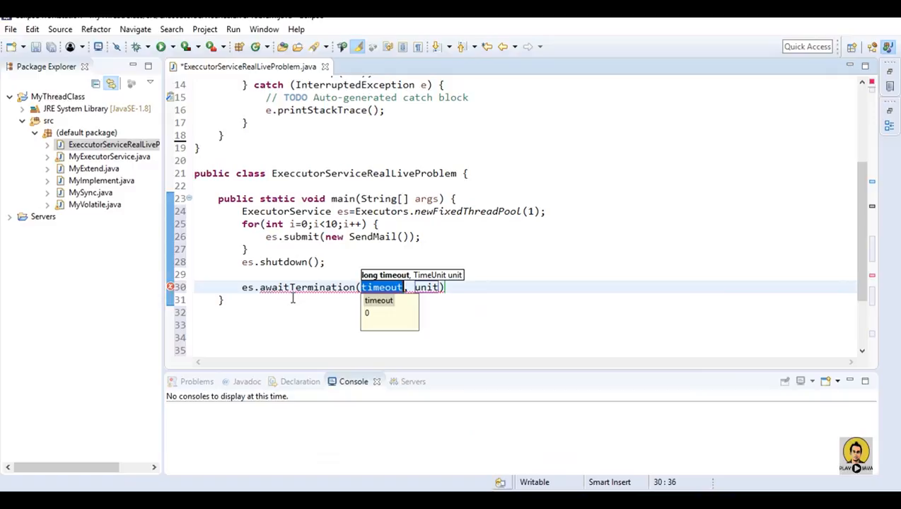
type("1")
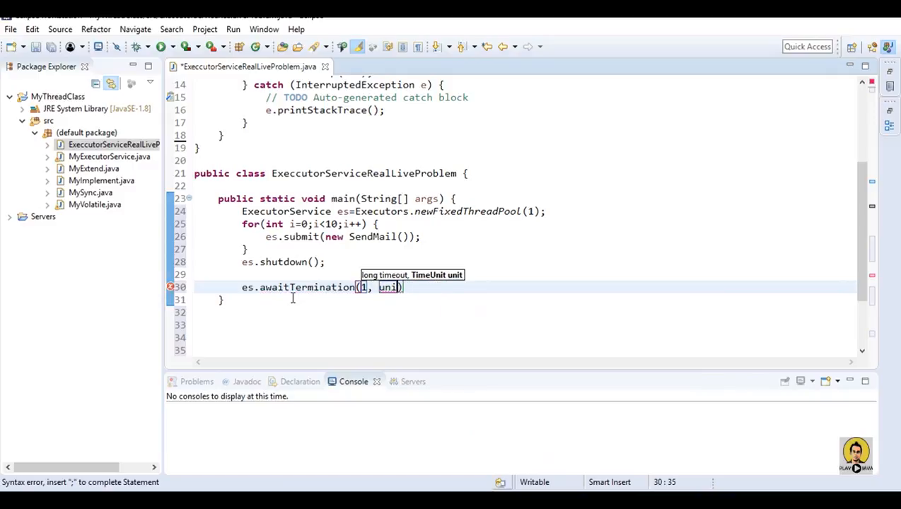
type("Timew")
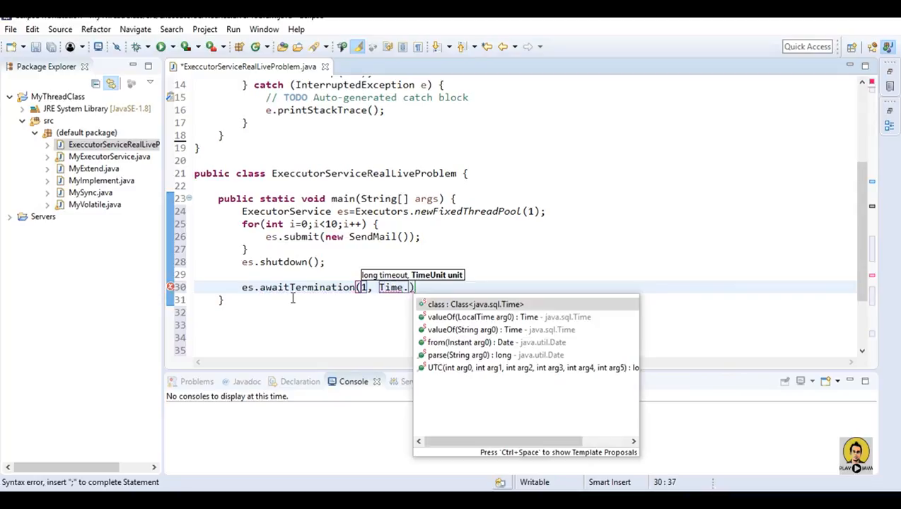
type("m")
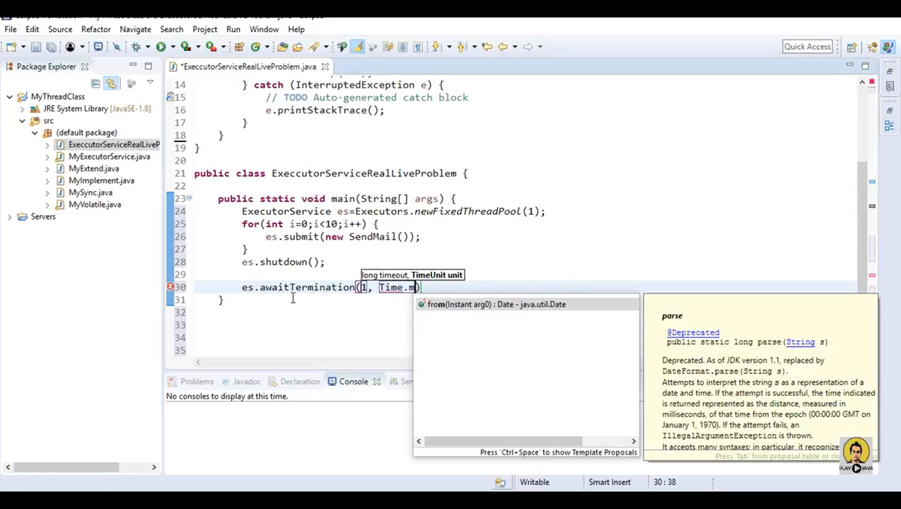
key("BackSpace")
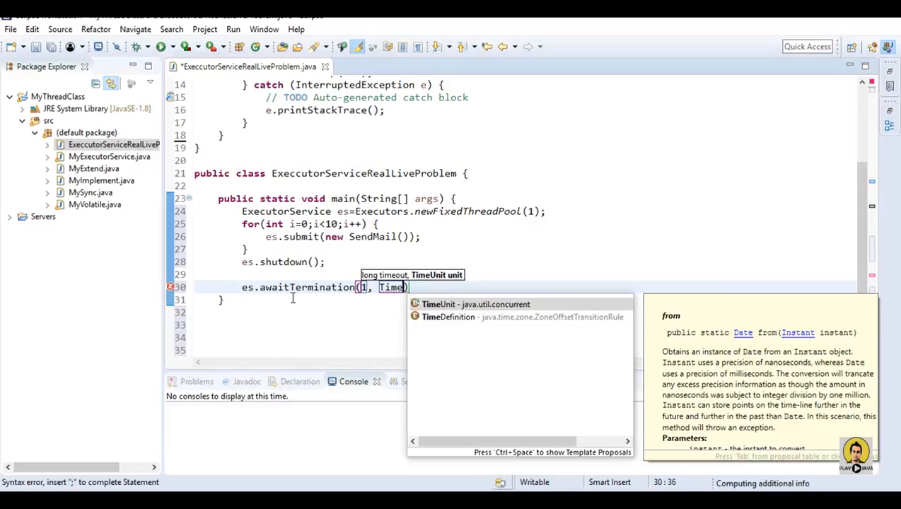
type("Ti")
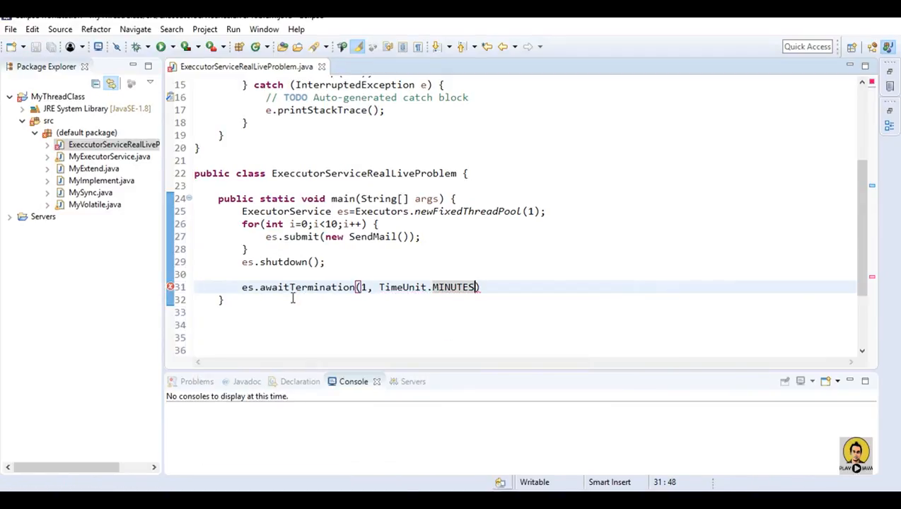
type(");")
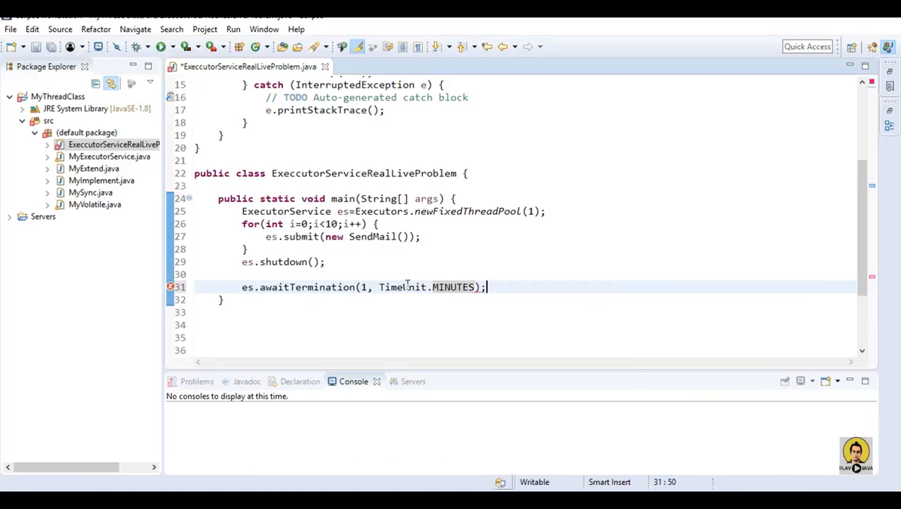
mouse_move(353, 287)
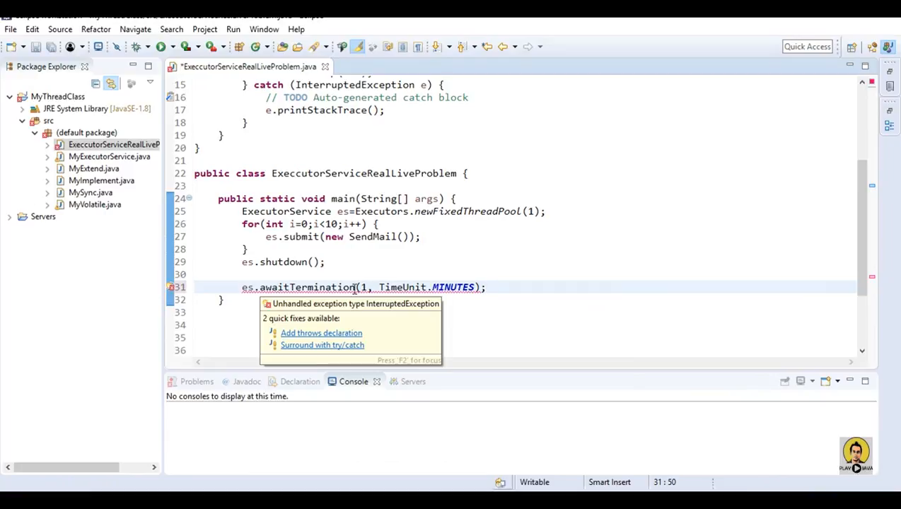
left_click(322, 345)
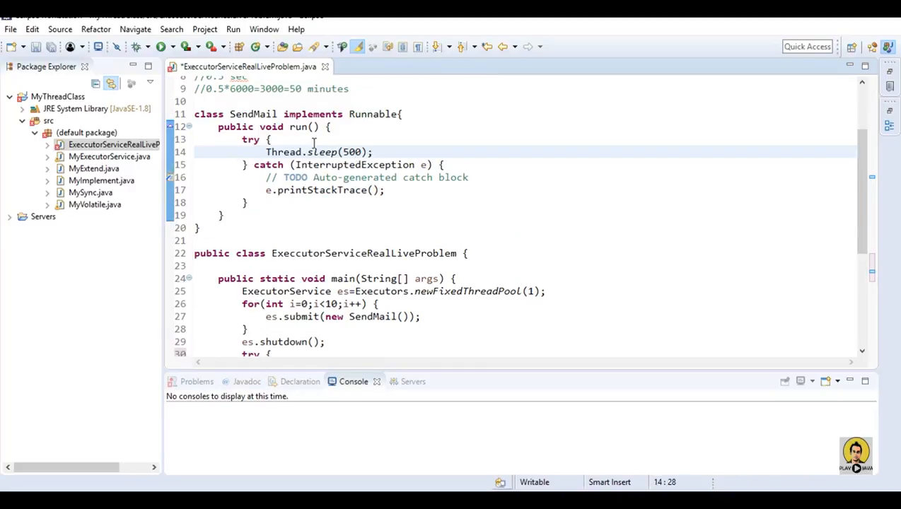
mouse_move(314, 144)
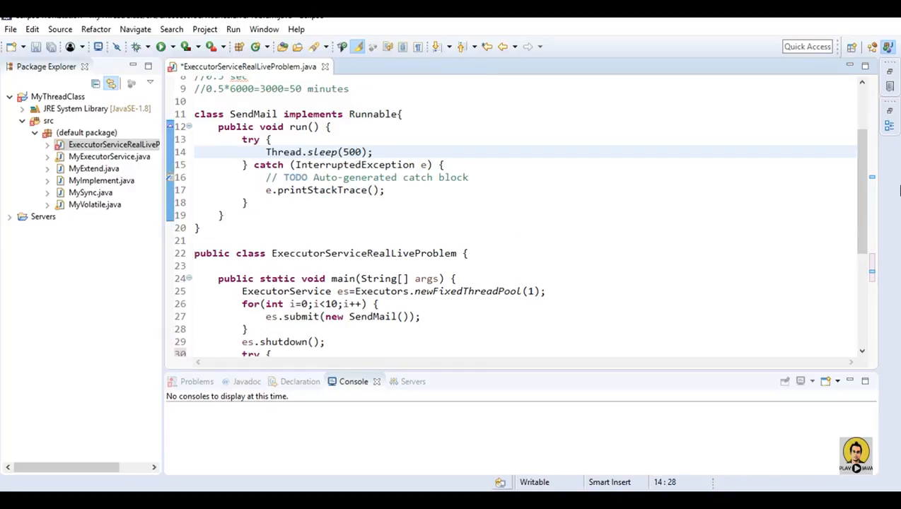
Step: Review the thread count, awaitTermination and MINUTES, and start a new line after the catch block
scroll("down", 3)
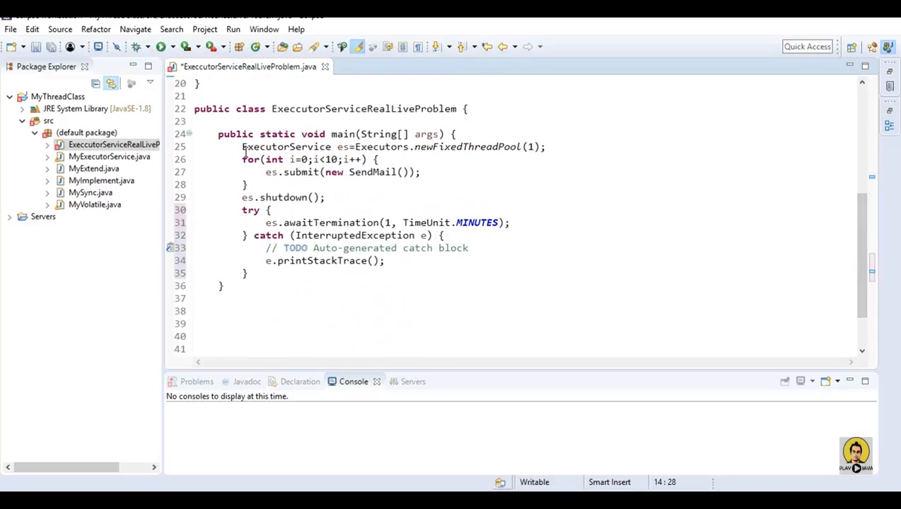
left_click(348, 145)
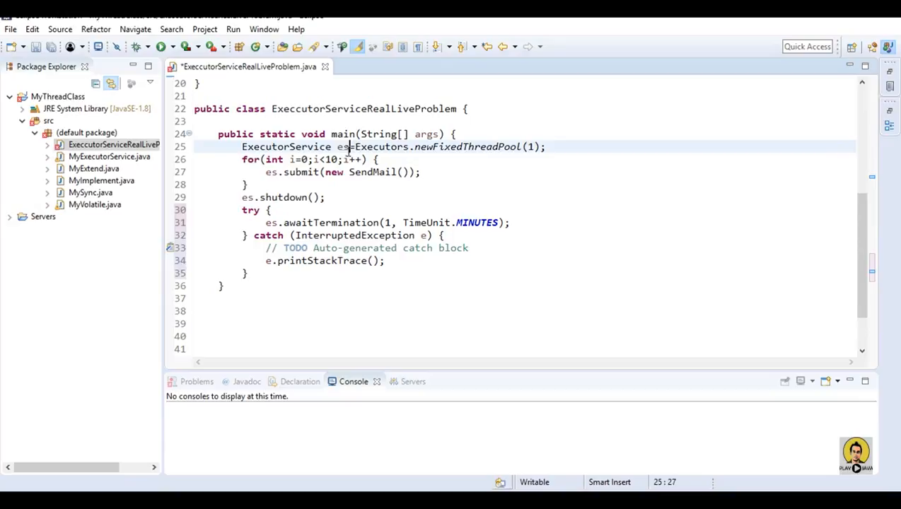
double_click(529, 146)
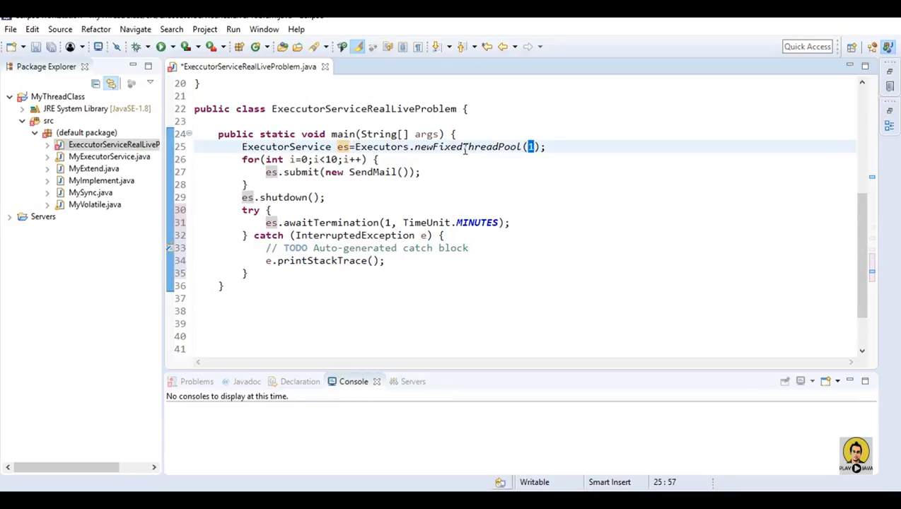
mouse_move(468, 145)
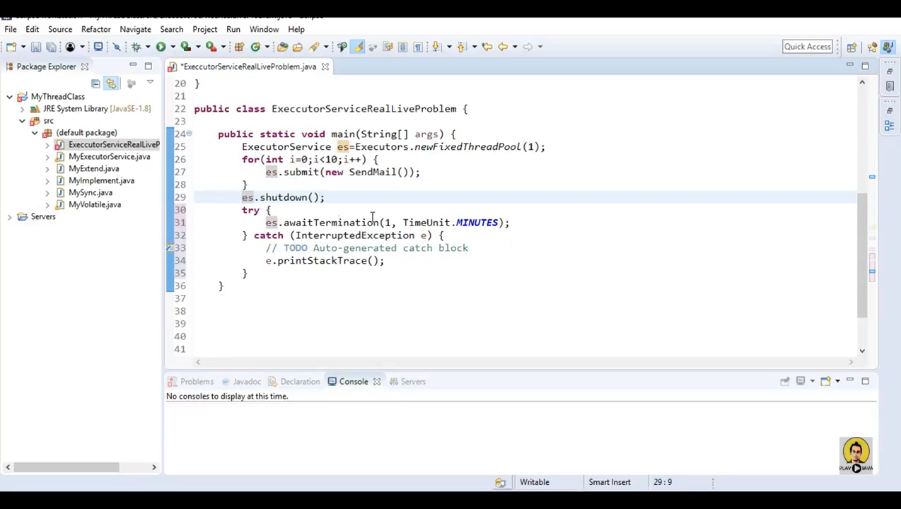
double_click(331, 222)
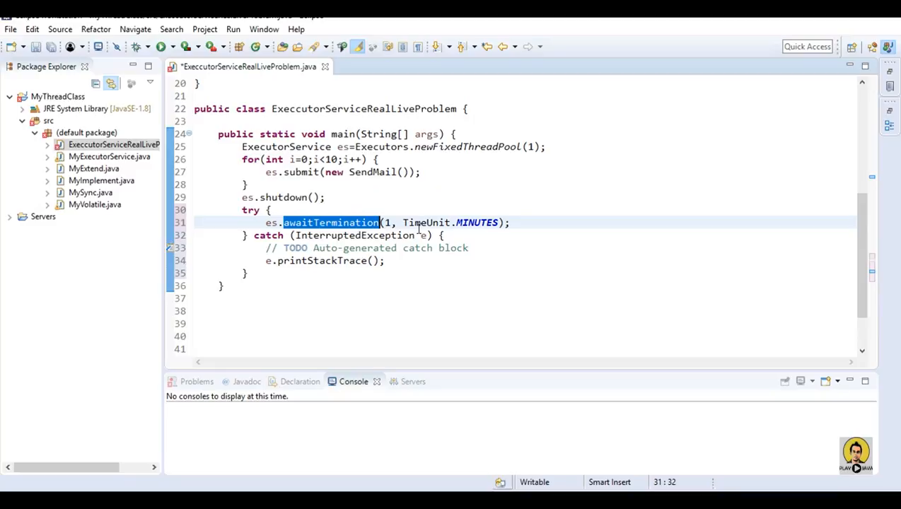
mouse_move(253, 275)
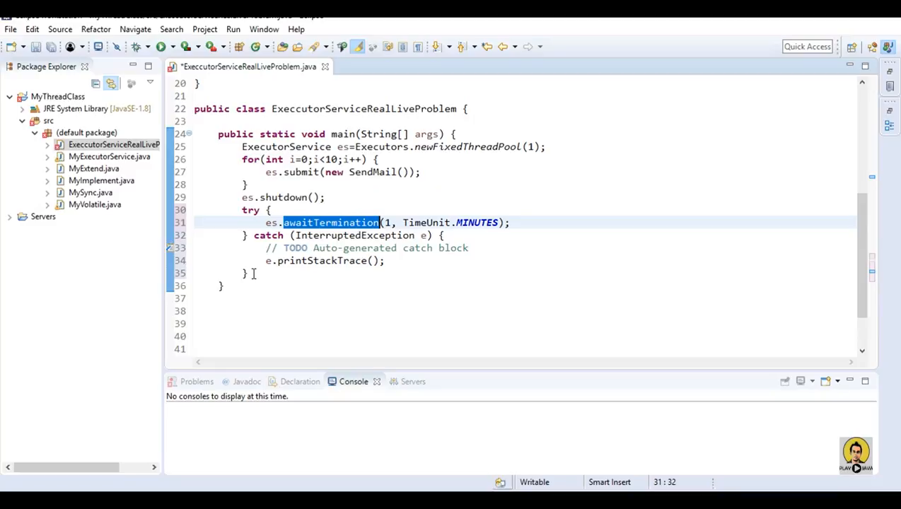
left_click(243, 286)
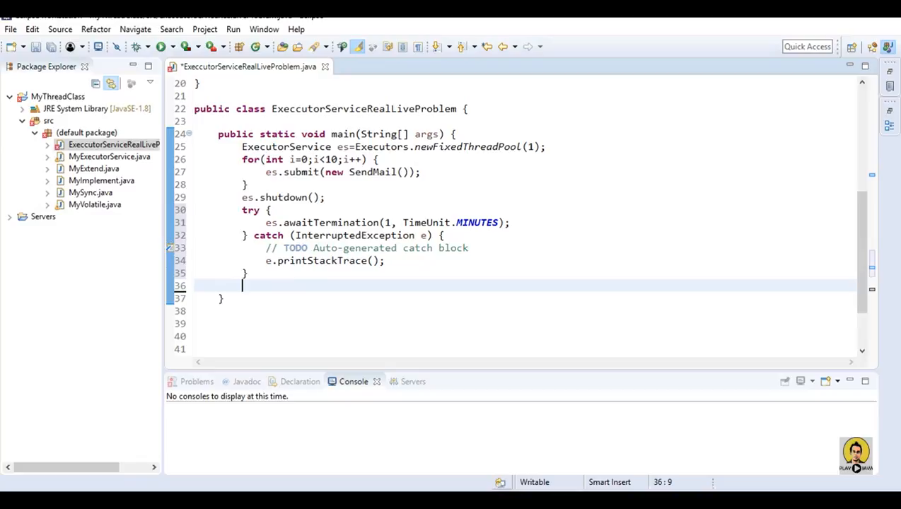
mouse_move(362, 222)
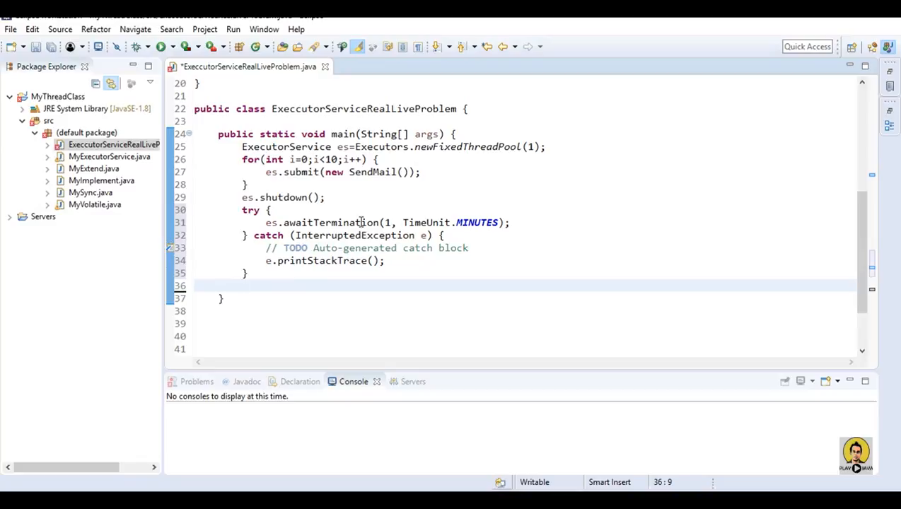
double_click(331, 222)
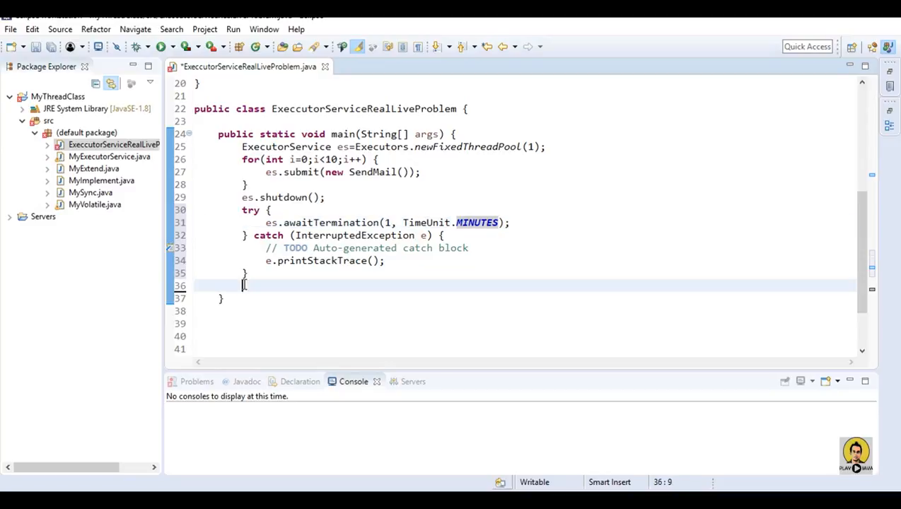
Step: Declare DateFormat df = new SimpleDateFormat at the start of main
type("System.out.println();")
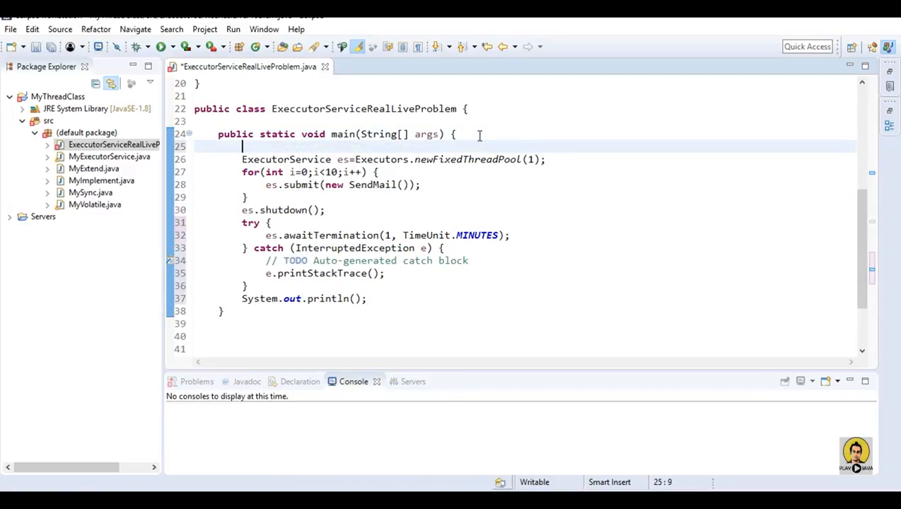
type("Date")
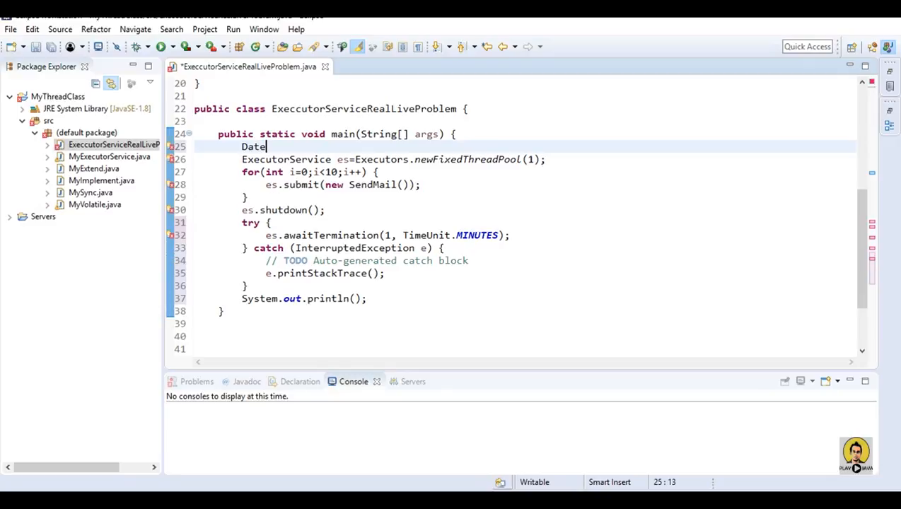
type("F")
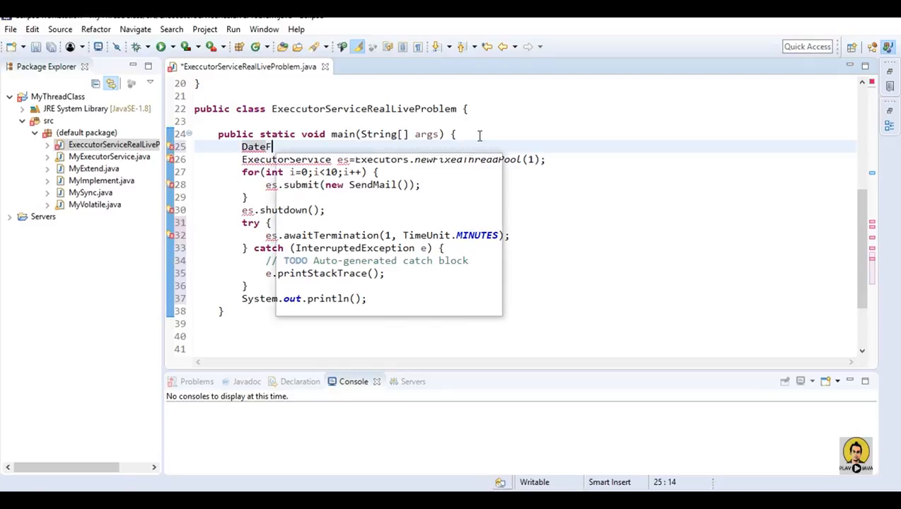
type("ormat")
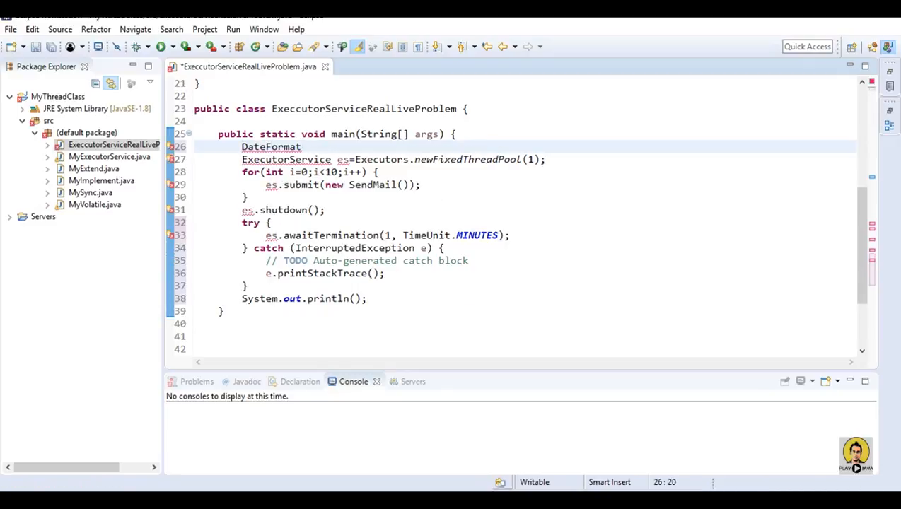
type("df=")
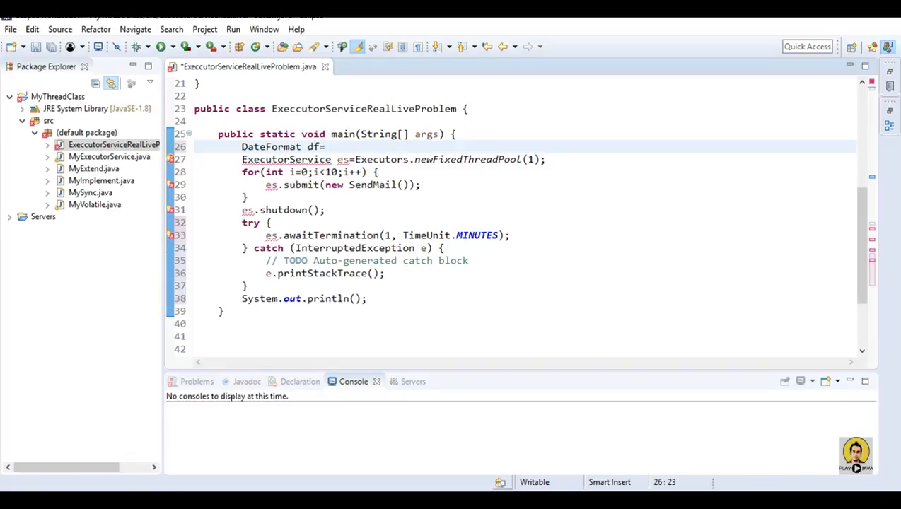
type("new SimpleDateFormat(\"")
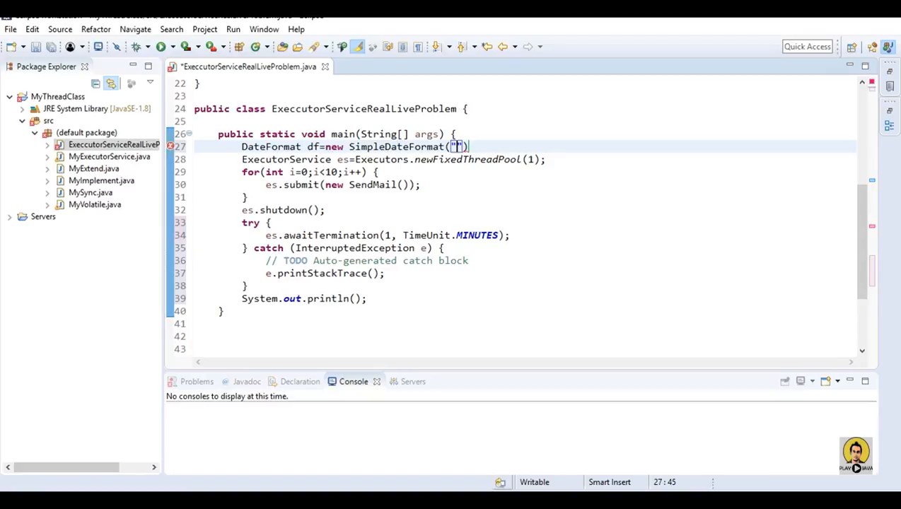
Step: Give the formatter the pattern "yyyy/MM/dd HH:mm:ss"
type("yyyy")
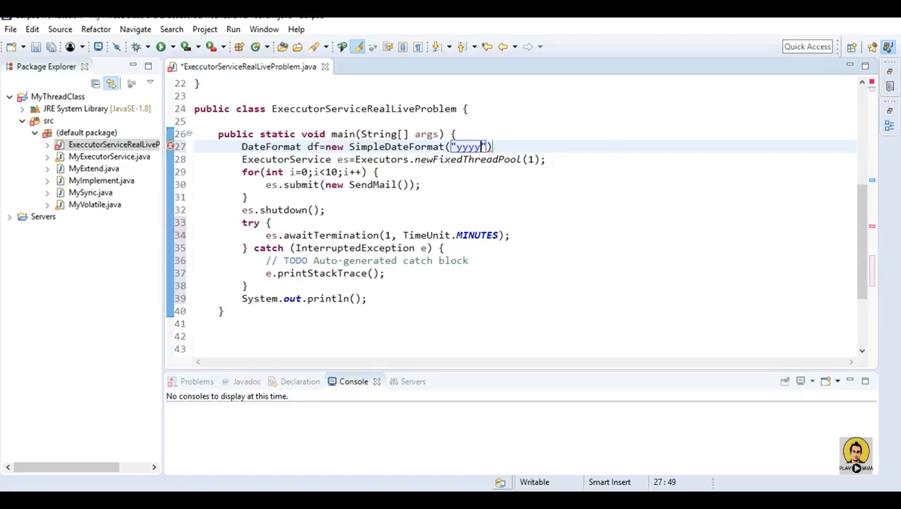
type("/MM")
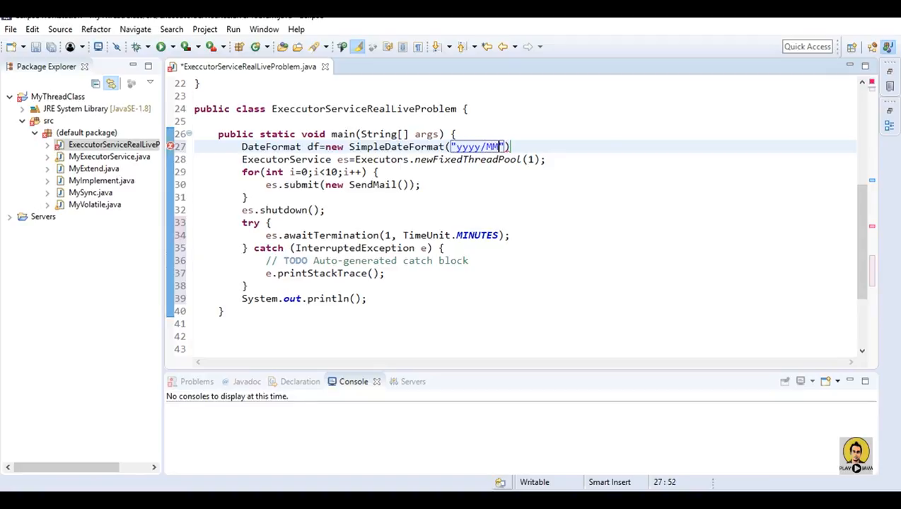
type("/dd HH")
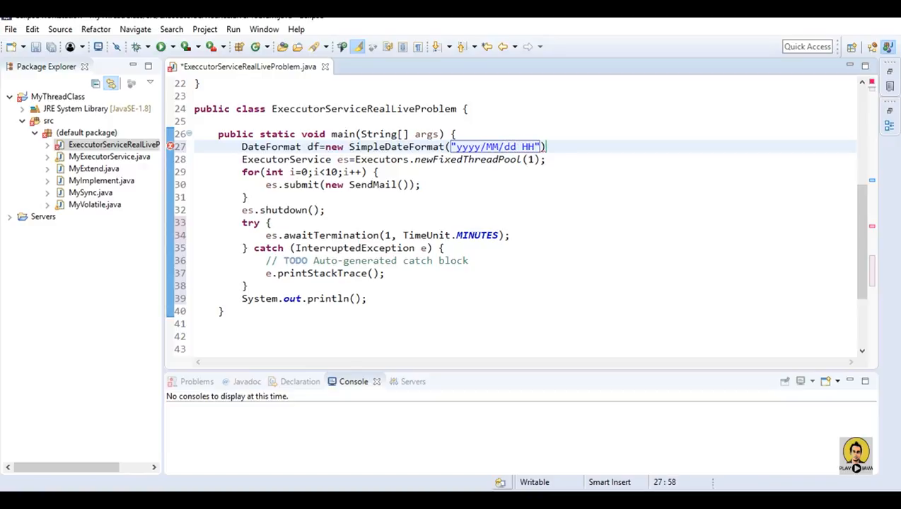
type(":mm:ss")
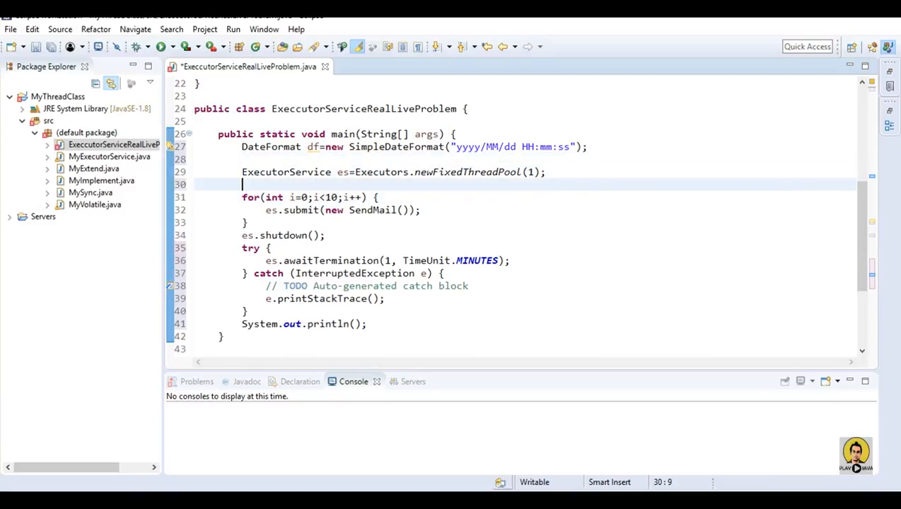
Step: Print df.format(new Date()) before the SendMail loop and save
type("System.out.println();")
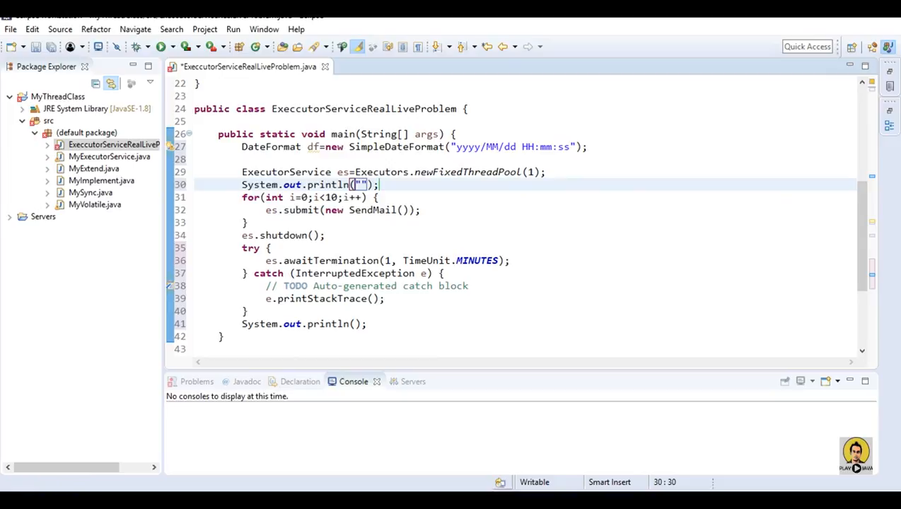
key("BackSpace")
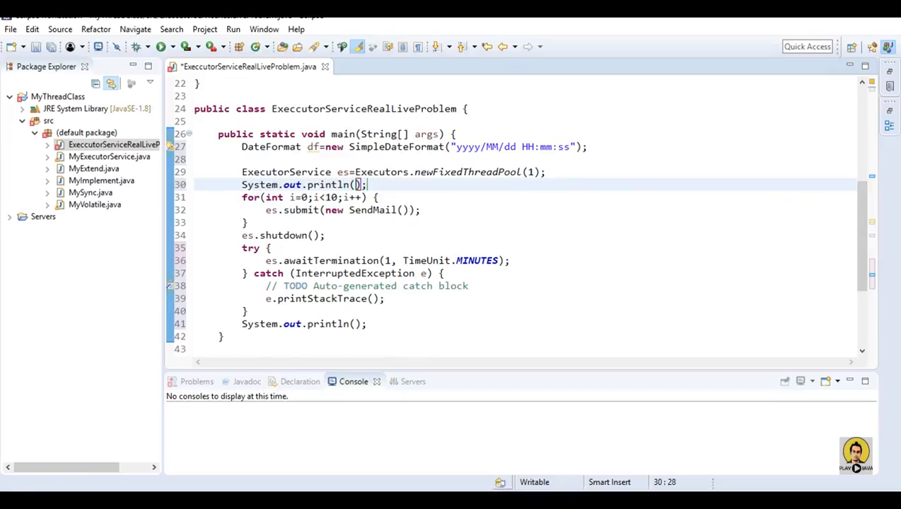
type("d")
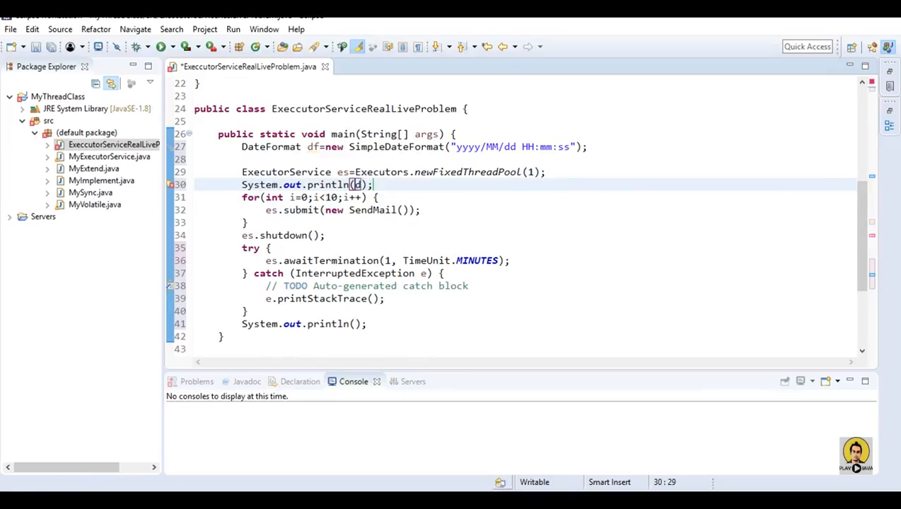
type("df.")
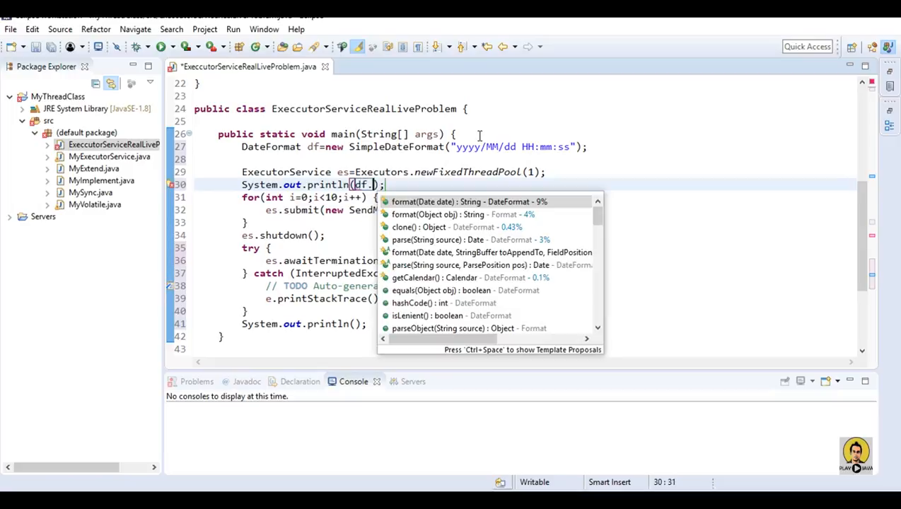
left_click(469, 201)
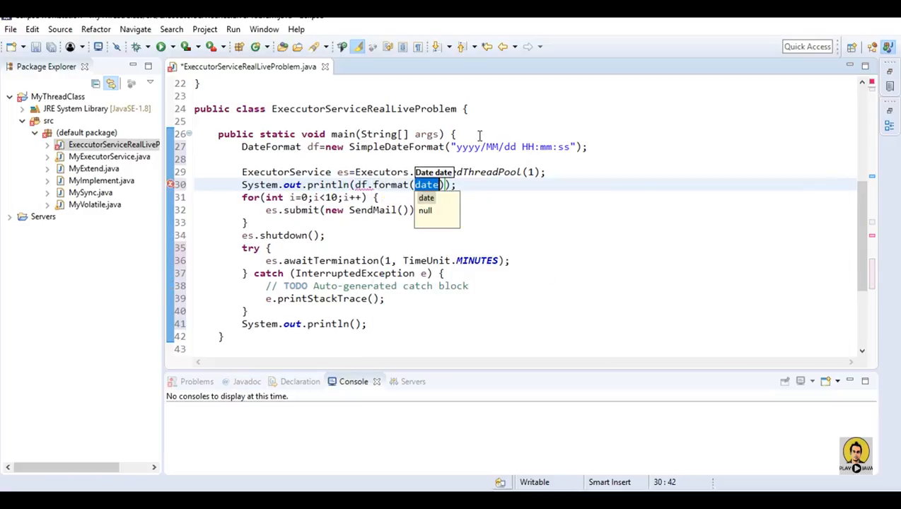
type("new d")
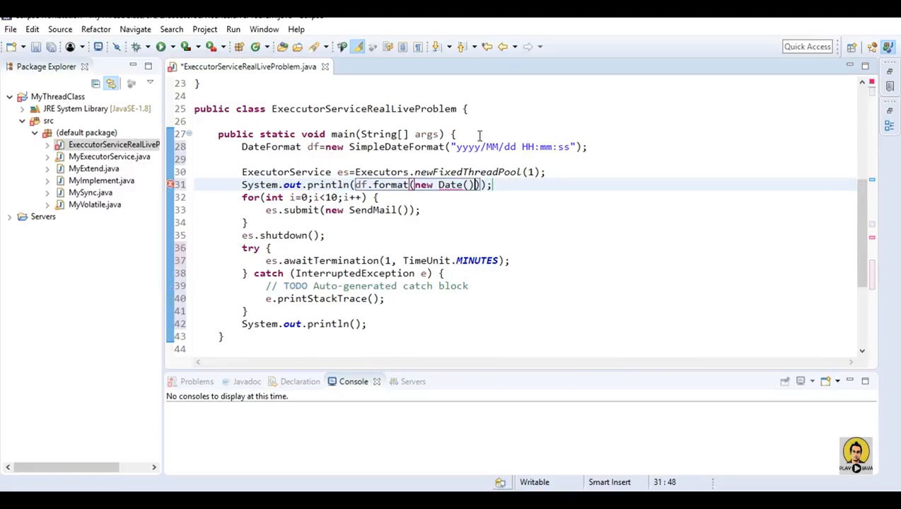
key("ctrl+s")
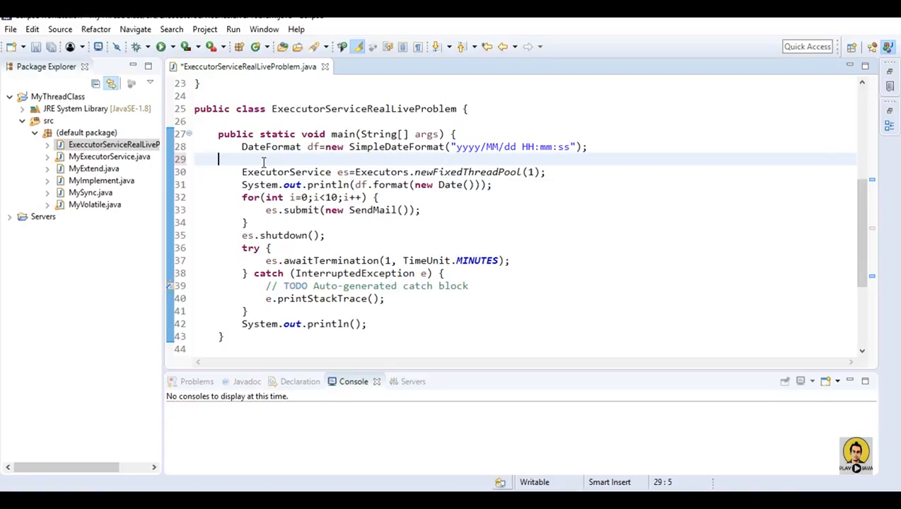
key("BackSpace")
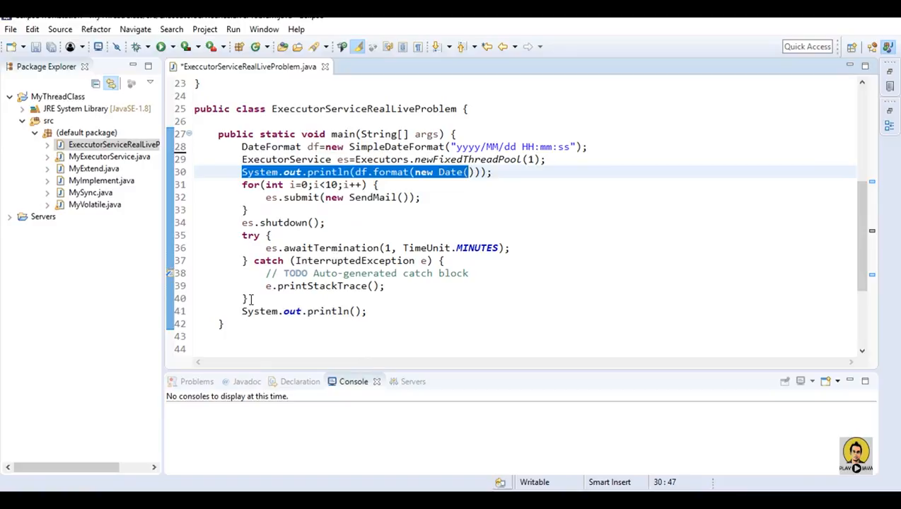
Step: Add a second System.out.println(df.format(new Date())); after the try-catch block
left_click_drag(219, 184, 244, 297)
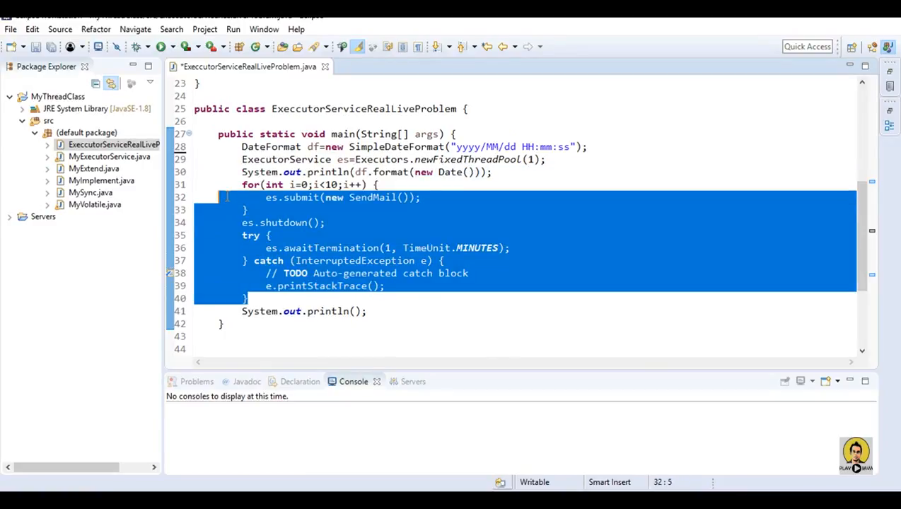
left_click(269, 297)
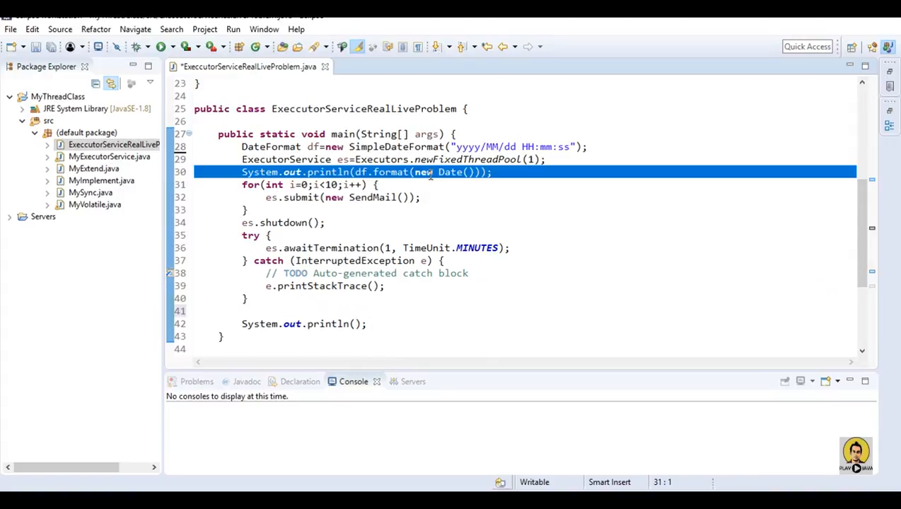
left_click(356, 311)
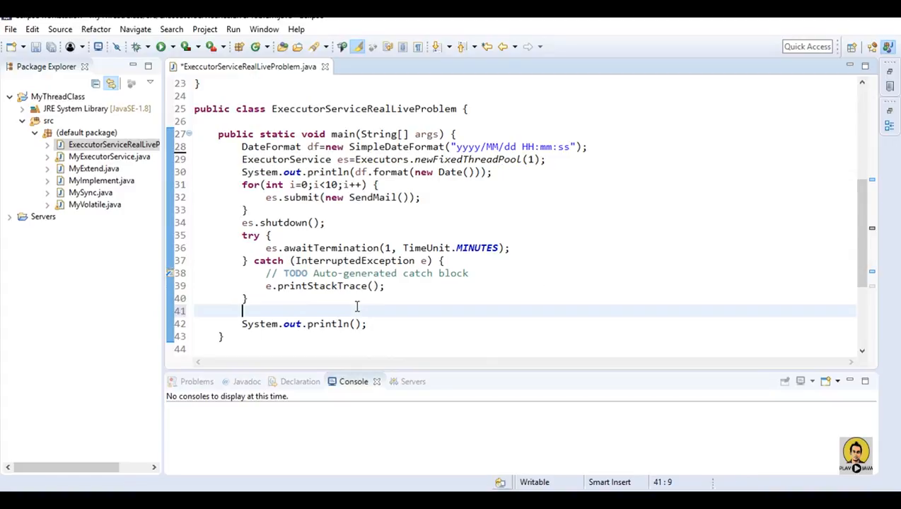
type("System.out.println(df.format(new Date()));")
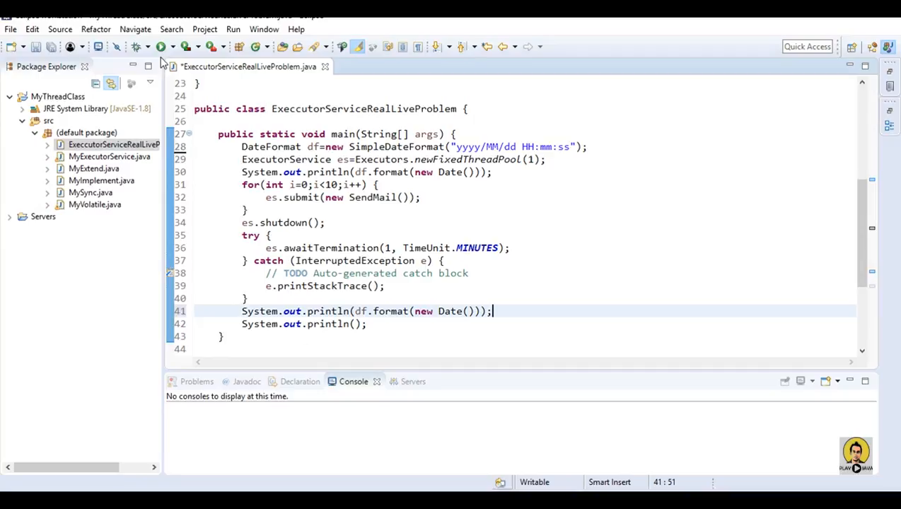
Step: Run the single-thread version via Save and Launch, printing 23:00:51 and 23:00:56, then clear the pool's thread count
left_click(162, 47)
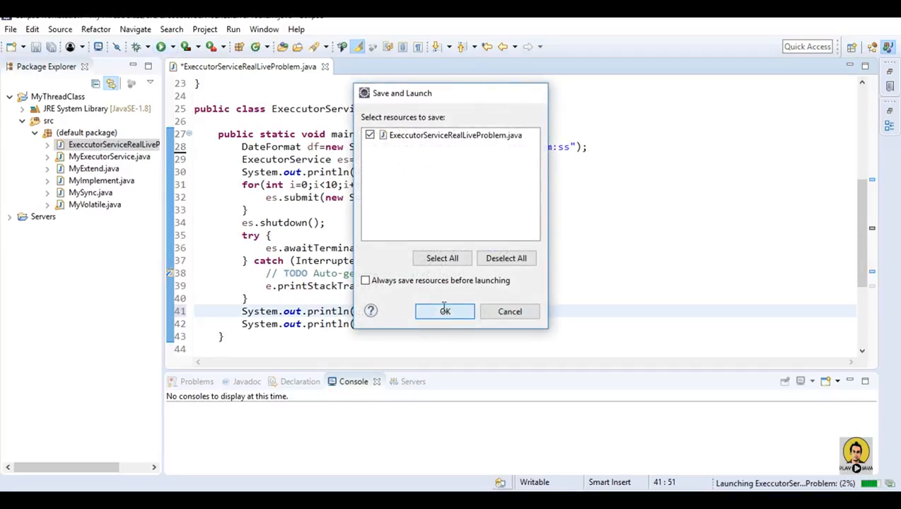
left_click(444, 311)
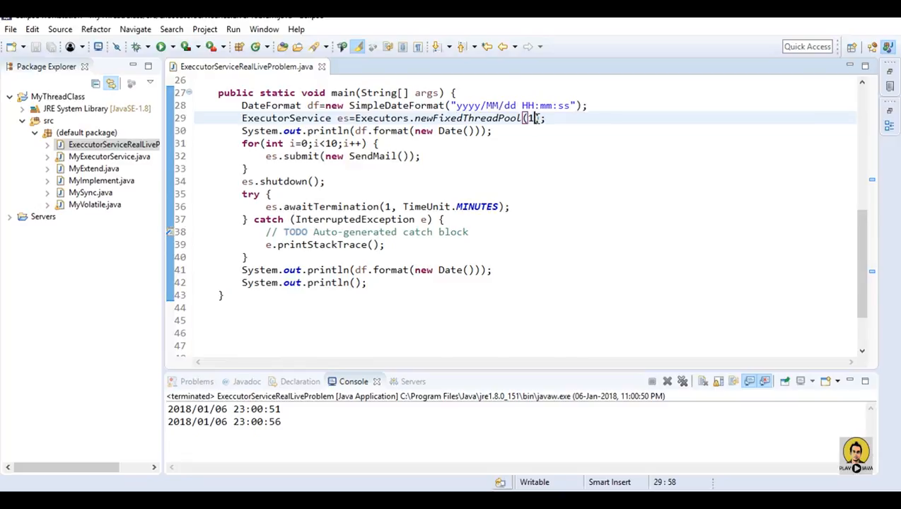
key("Backspace")
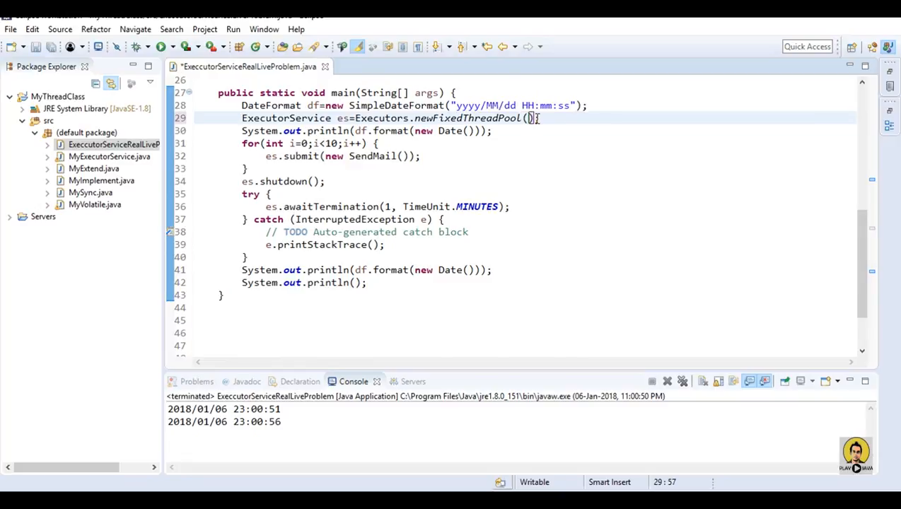
Step: Run with newFixedThreadPool(2), printing timestamps 23:01:23 and 23:01:26
type("2")
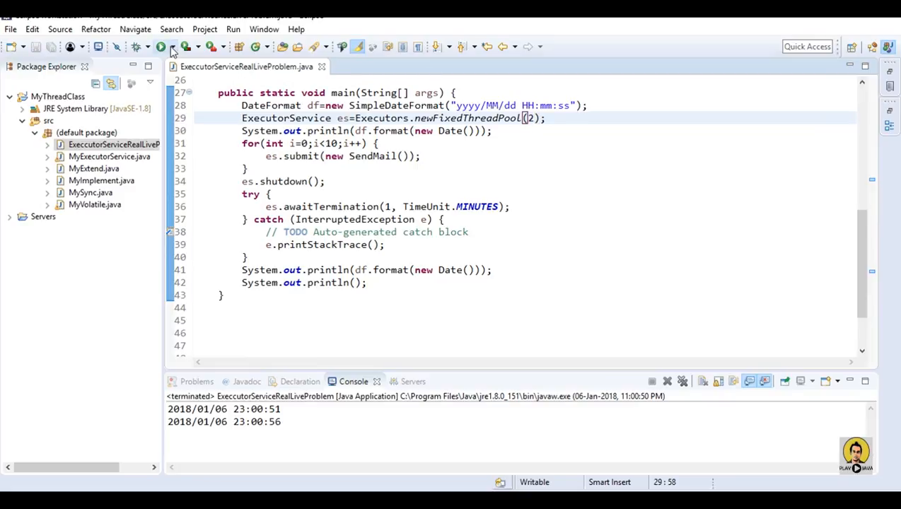
left_click(161, 47)
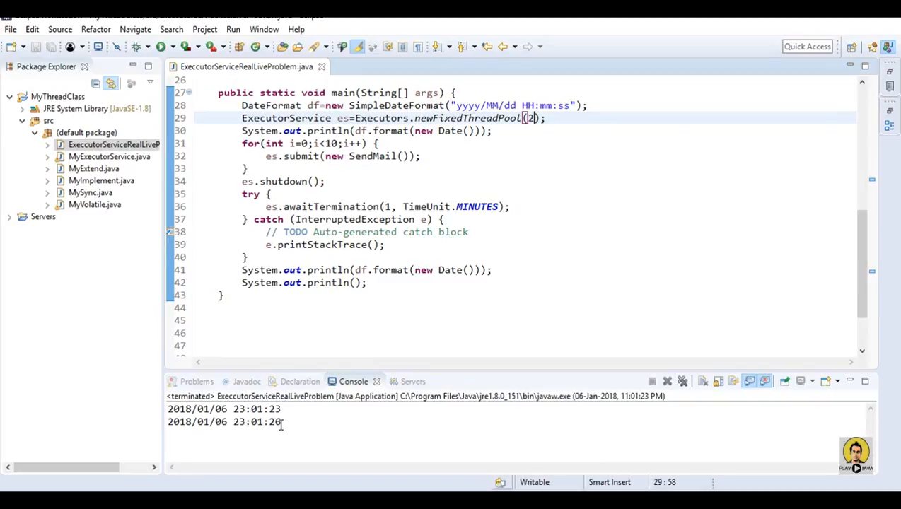
left_click_drag(271, 408, 280, 422)
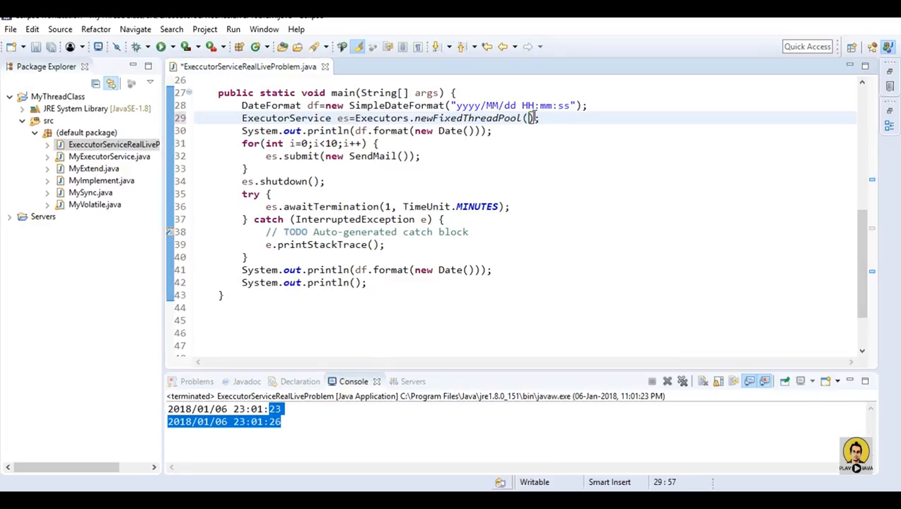
Step: Set the pool to newFixedThreadPool(10) and save-and-launch the program again
type("10")
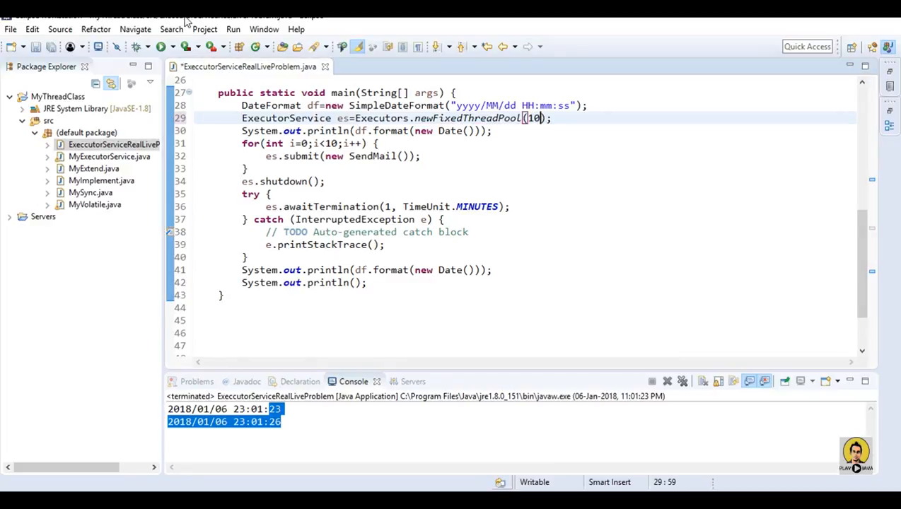
left_click(163, 46)
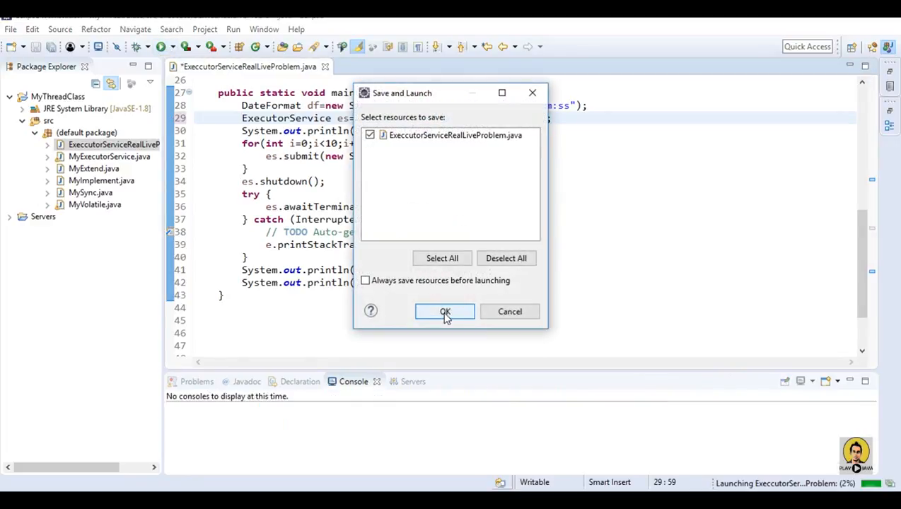
left_click(444, 313)
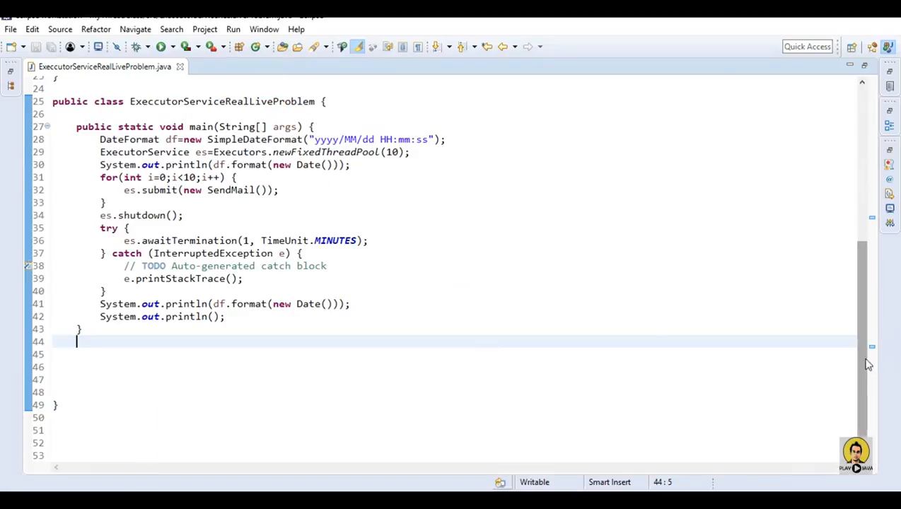
scroll("down", 3)
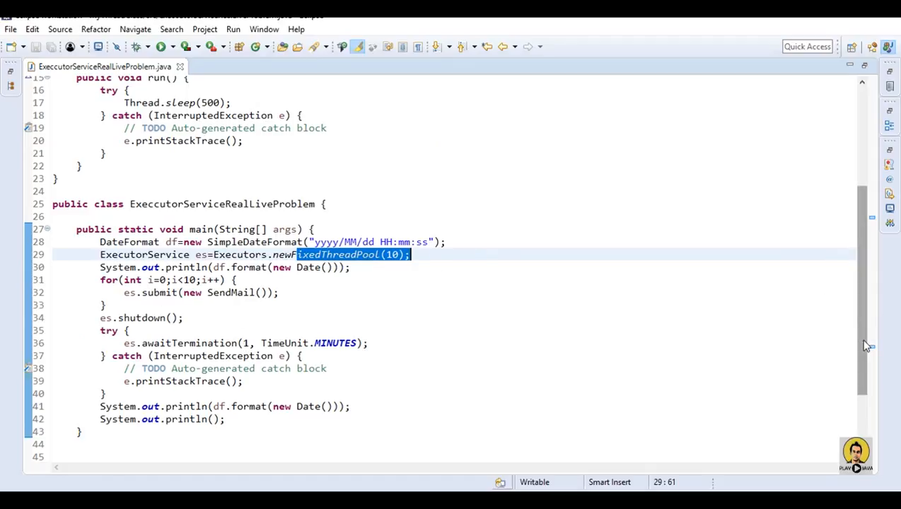
scroll("up", 3)
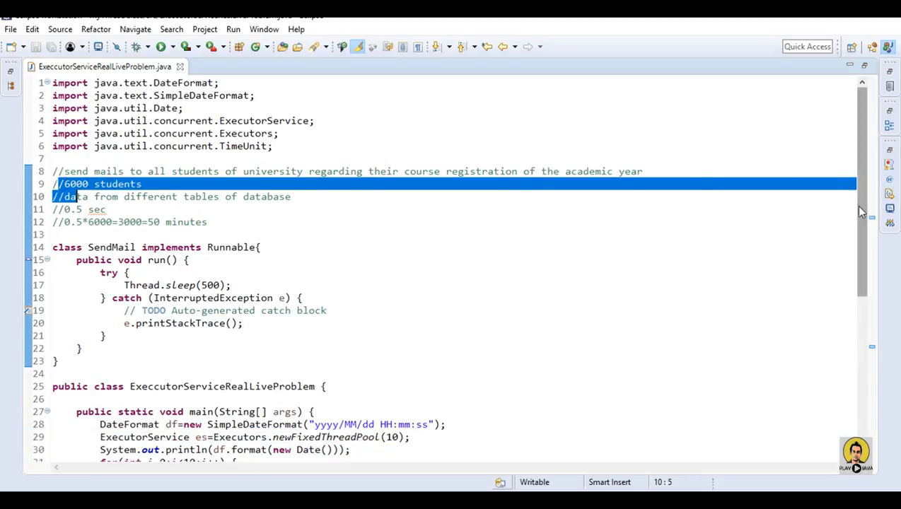
scroll("down", 3)
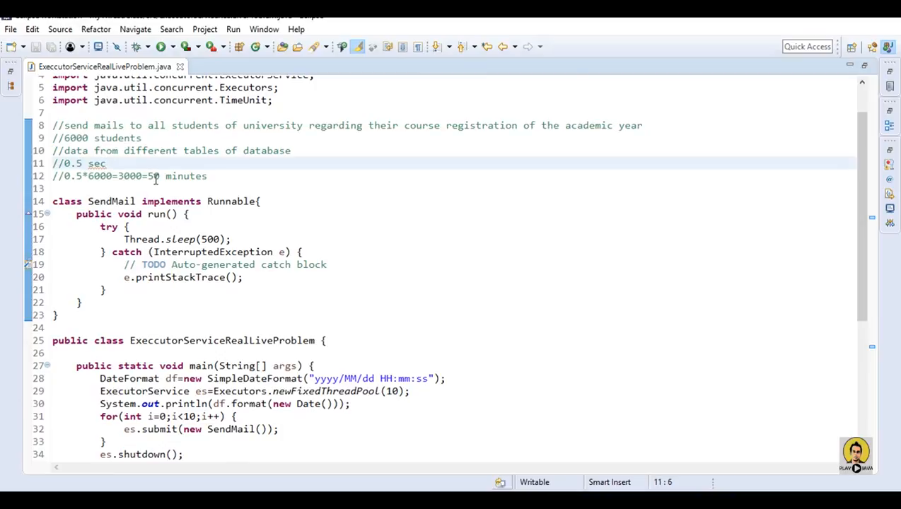
double_click(153, 175)
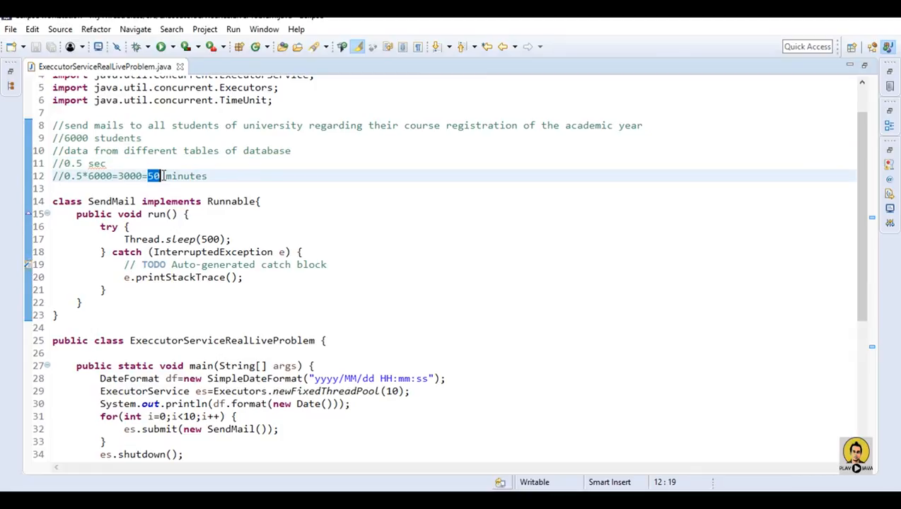
scroll("down", 3)
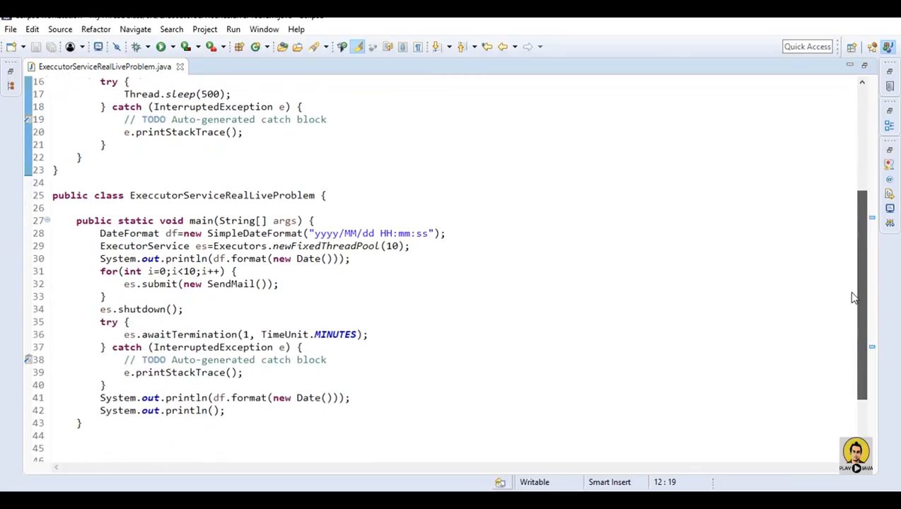
mouse_move(325, 246)
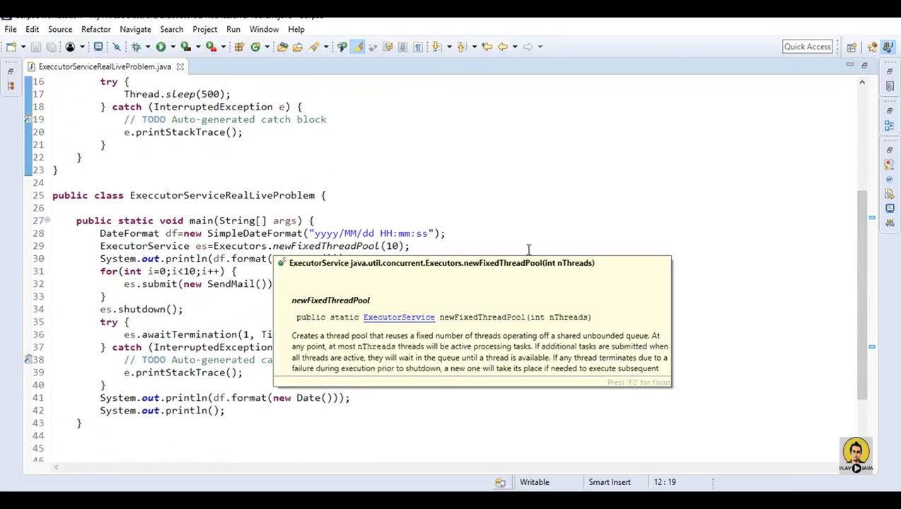